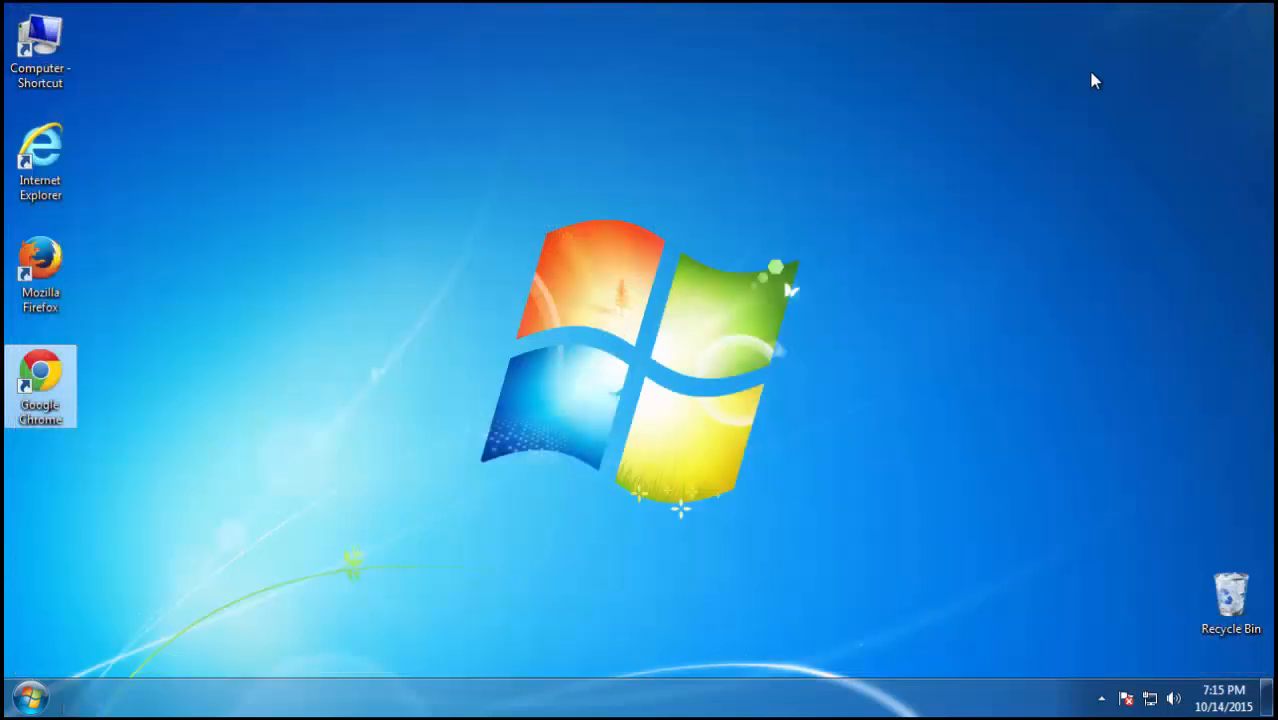
Restart Windows from the Start menu's Shut down options to reach the boot options.
left_click(27, 695)
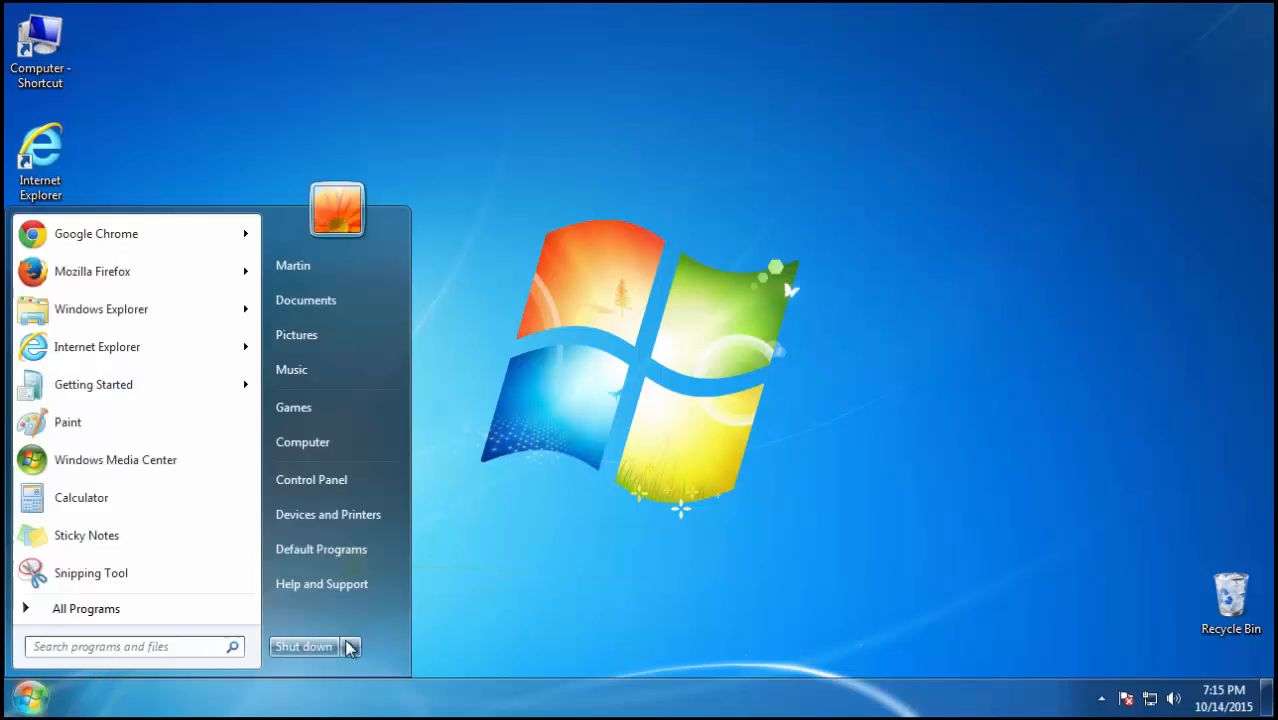
left_click(420, 626)
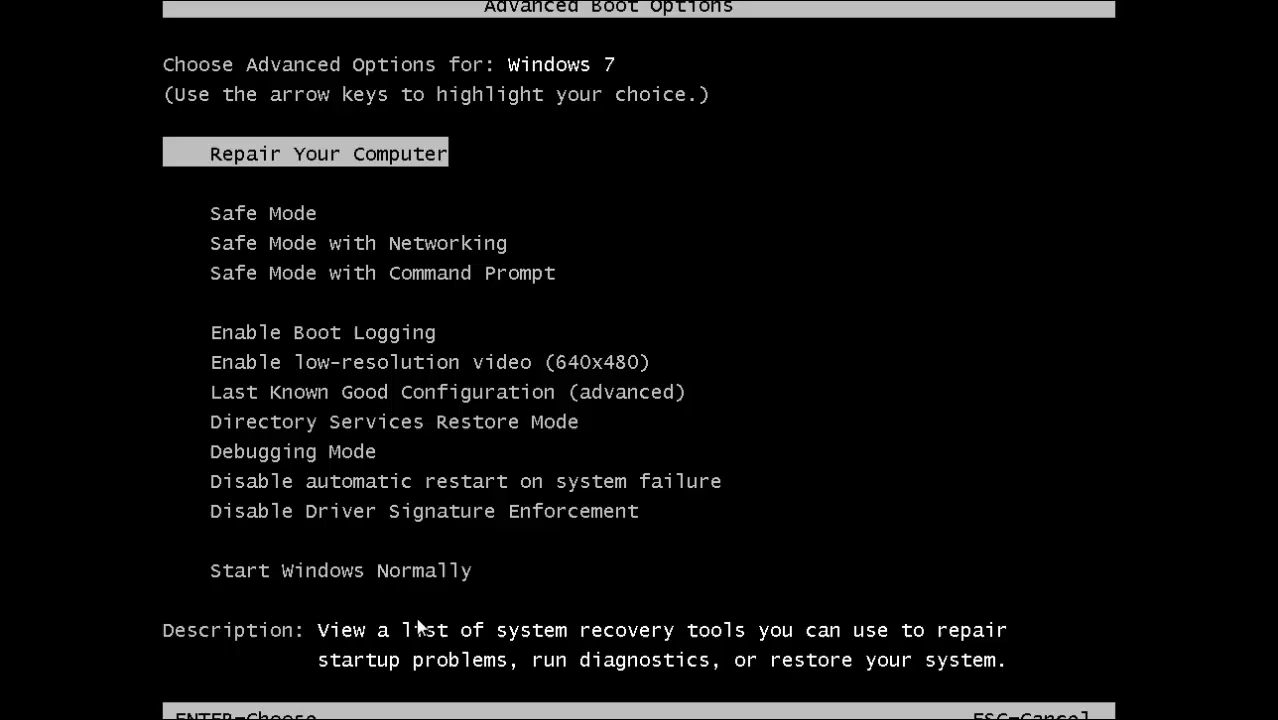
Boot Windows in Safe Mode and search the Start menu for 'regedit'.
key("enter")
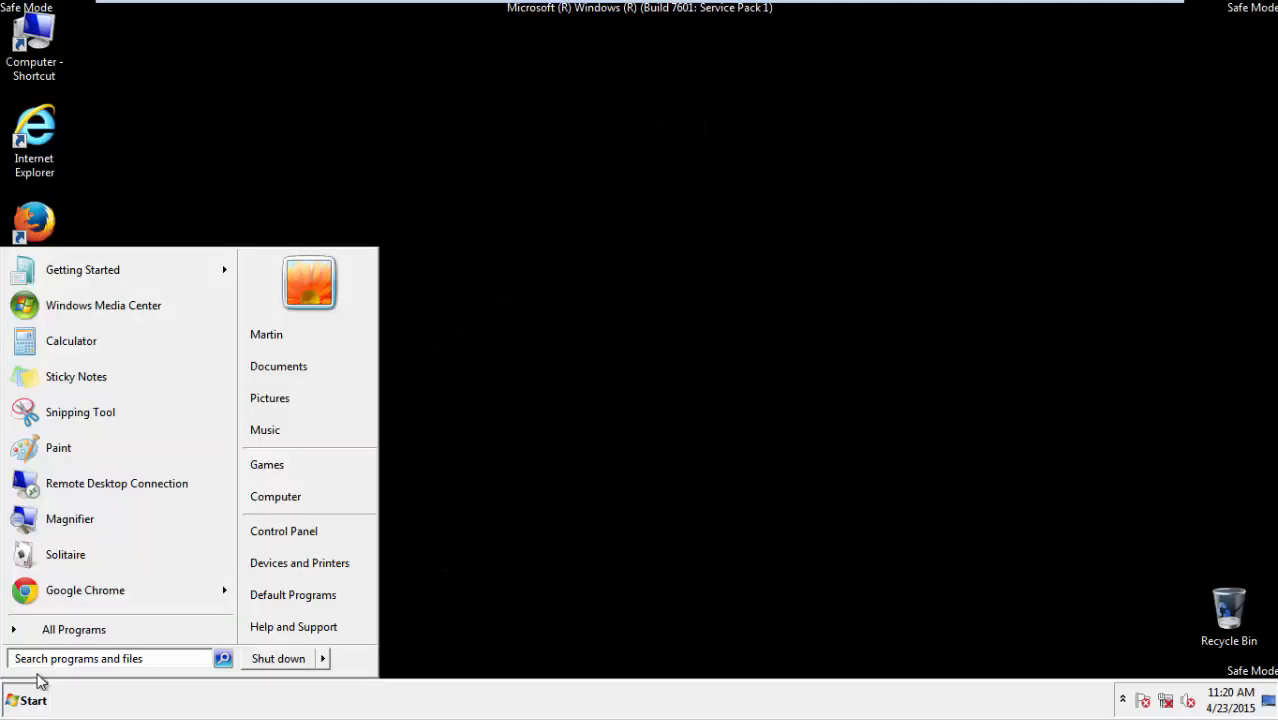
type("r")
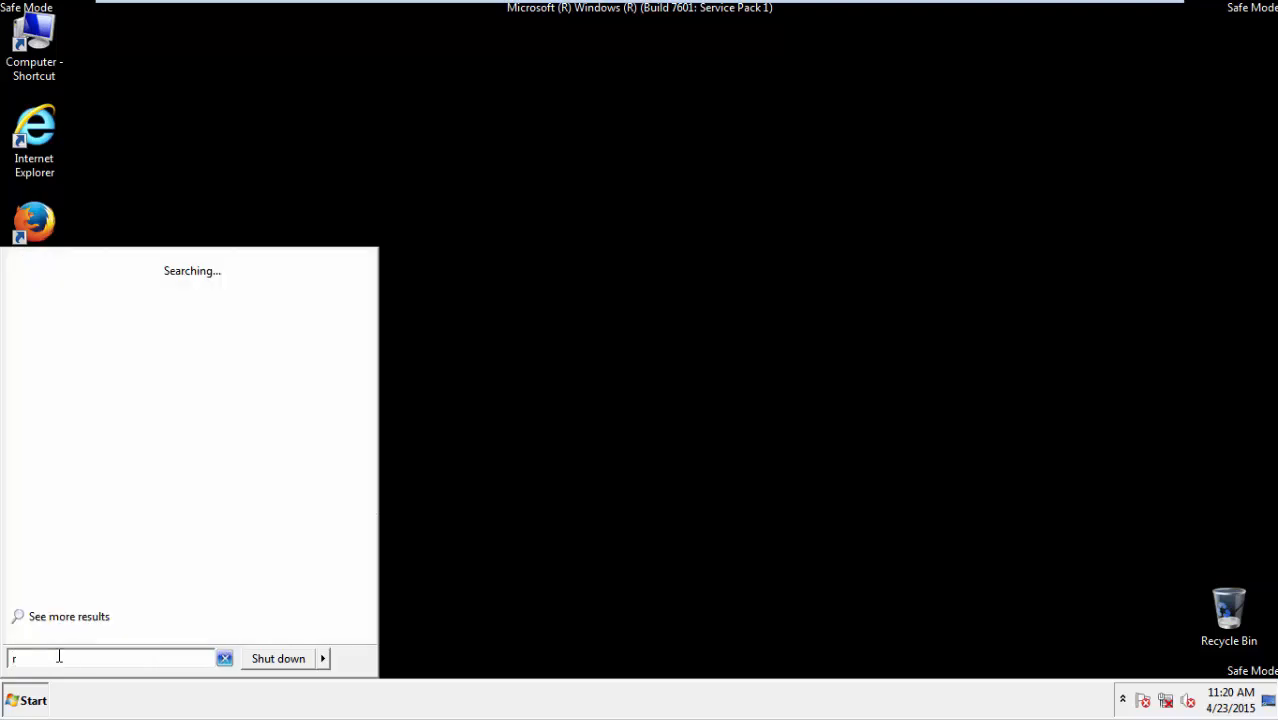
type("egedit")
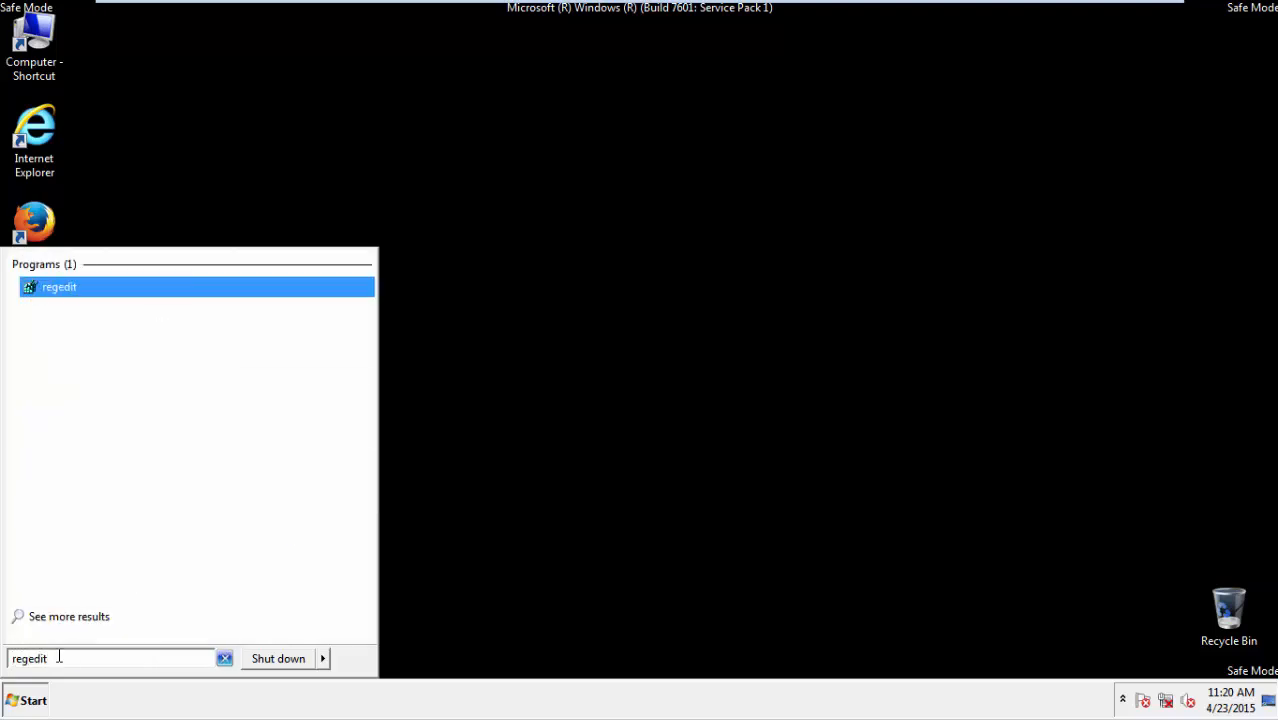
Open Registry Editor, collapse HKEY_CURRENT_USER, and close the editor.
left_click(59, 287)
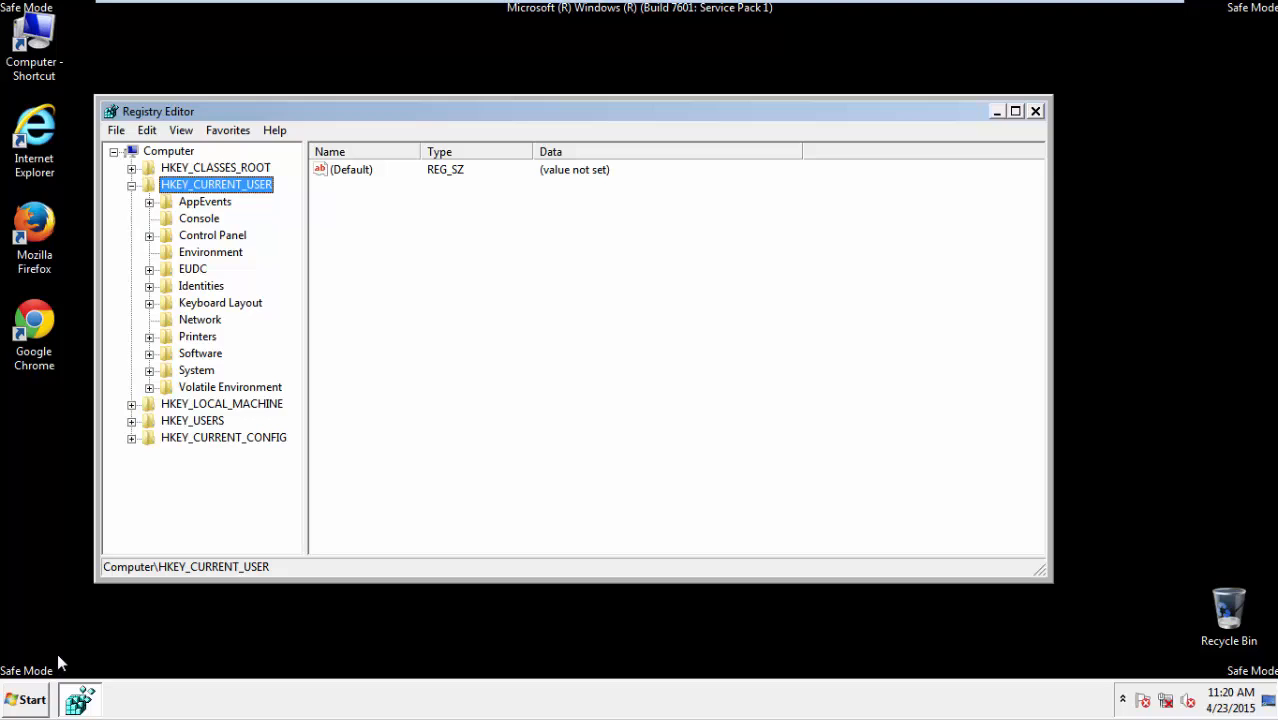
mouse_move(207, 330)
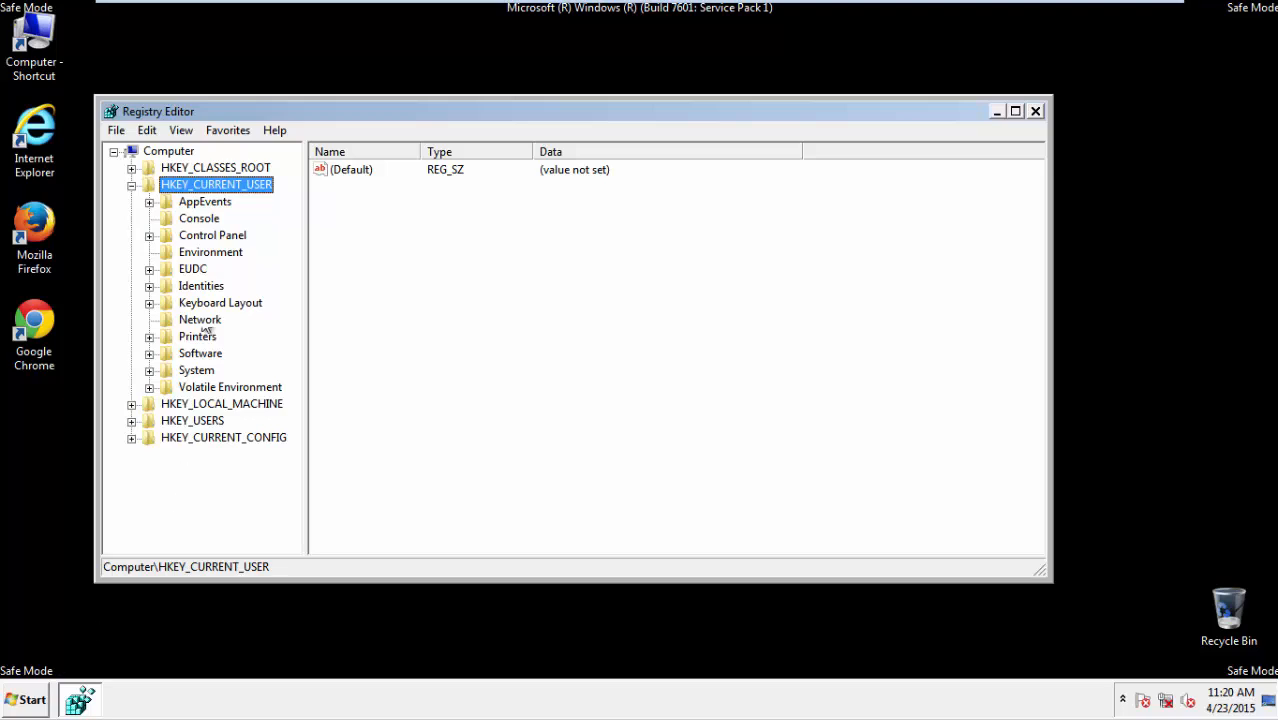
mouse_move(238, 185)
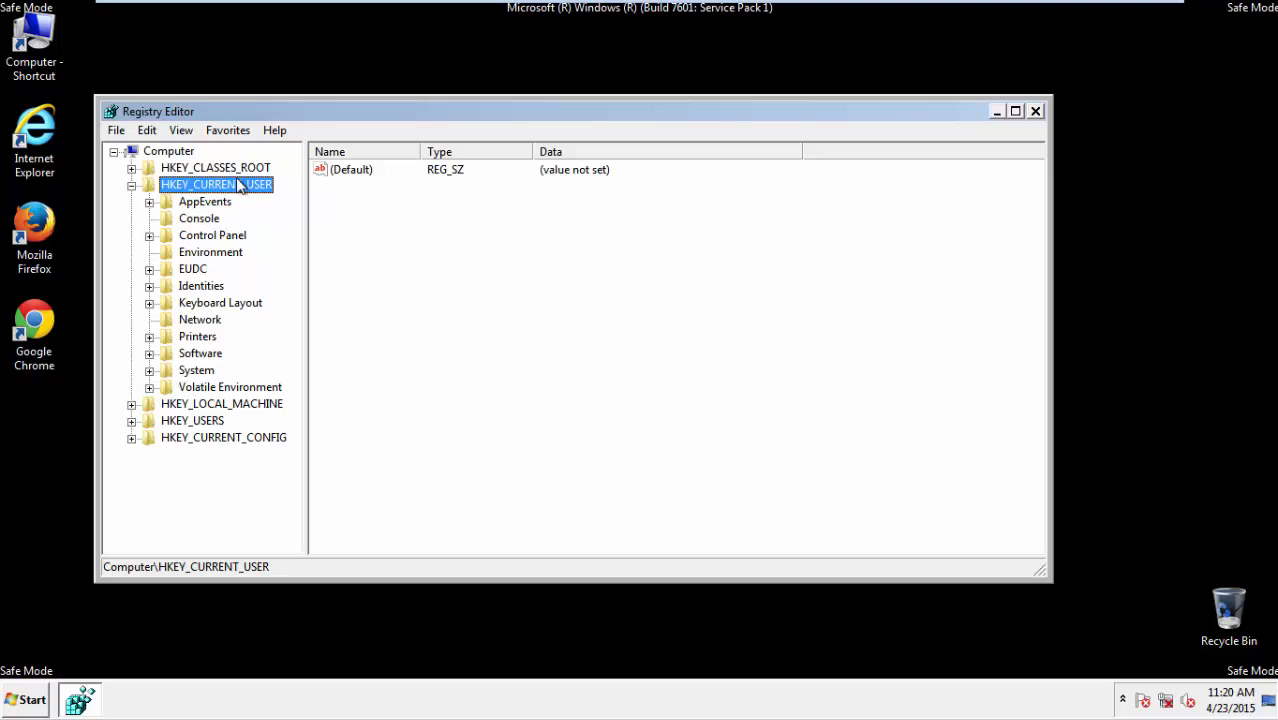
left_click(131, 184)
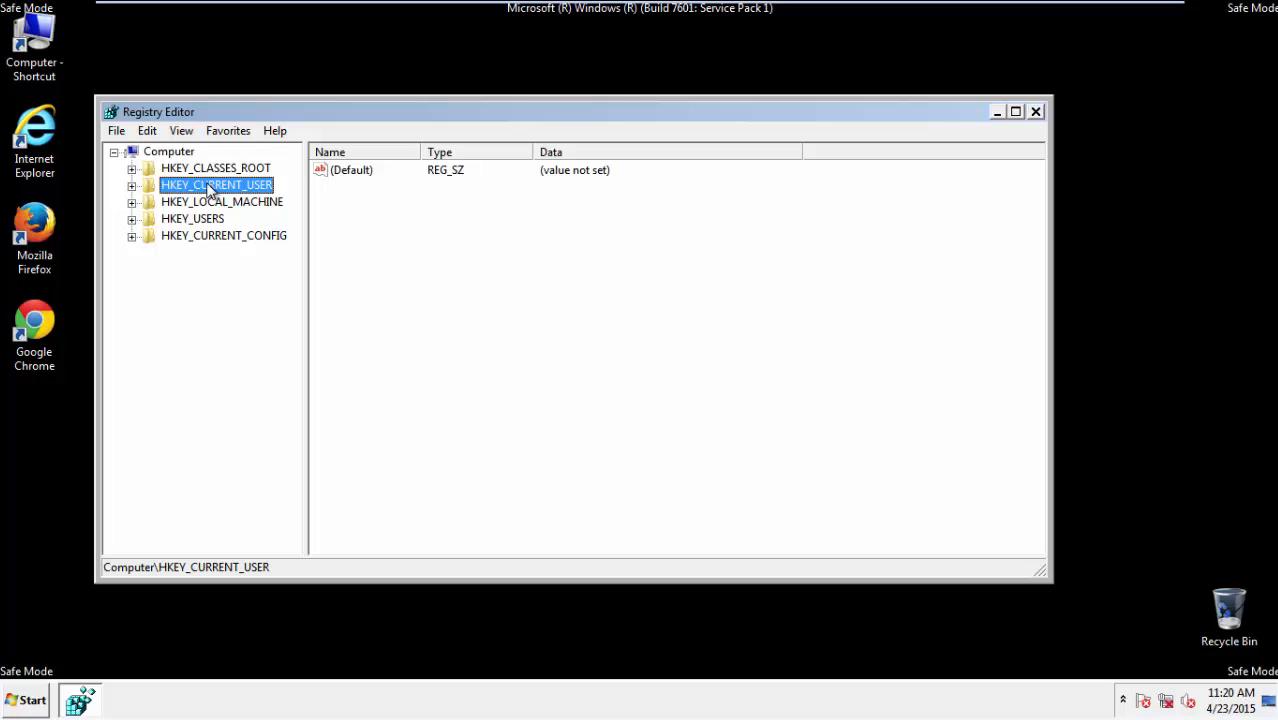
left_click(1036, 111)
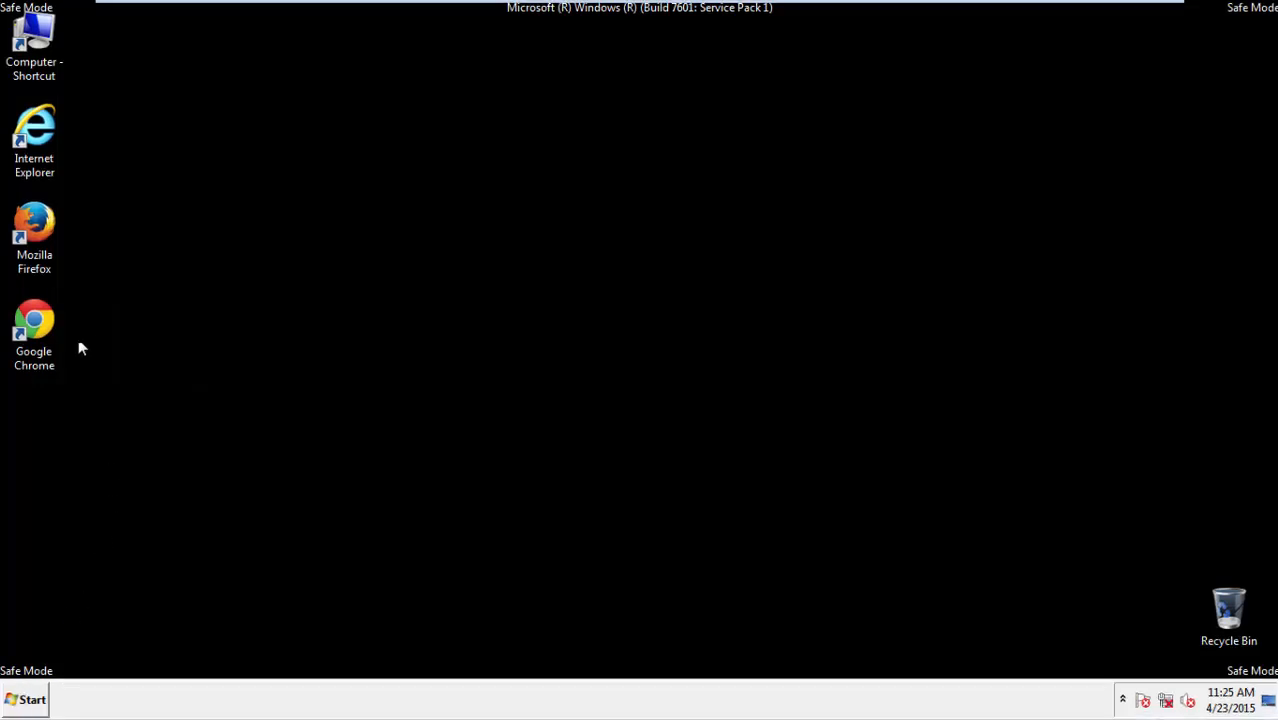
Launch Firefox, decline default-browser prompt, and clear all recent history including Offline Website Data.
double_click(34, 235)
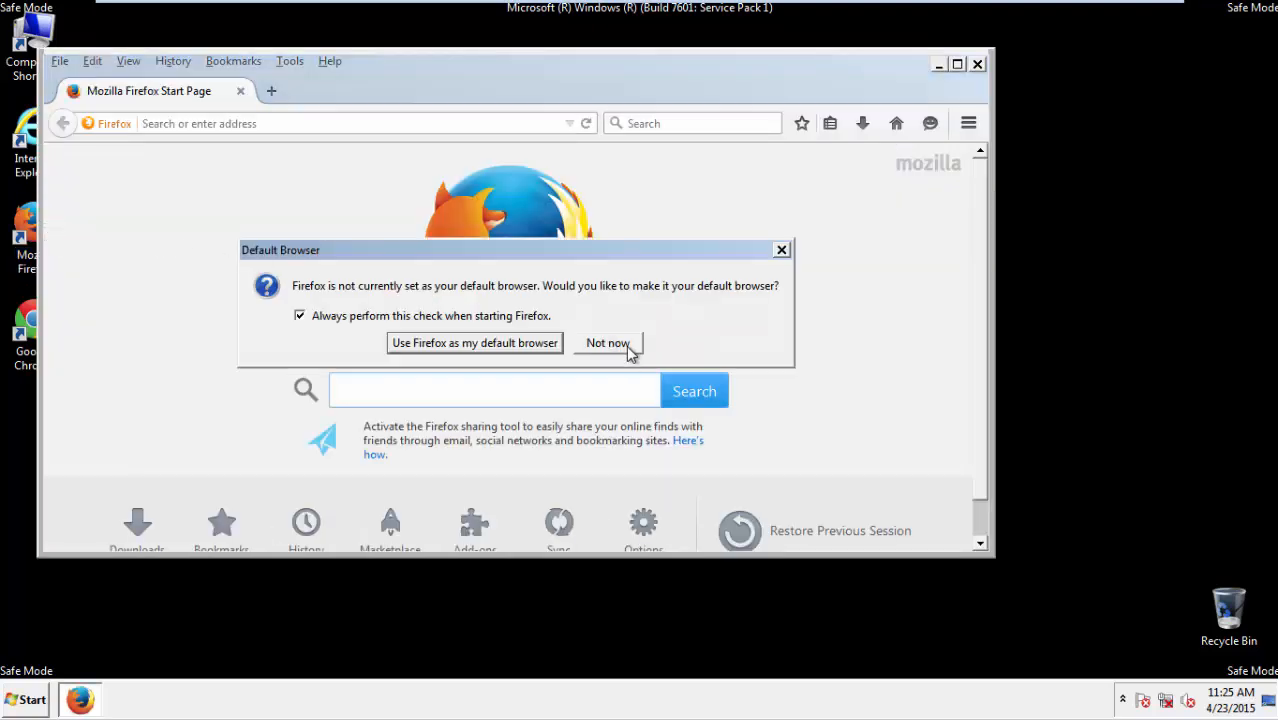
left_click(608, 342)
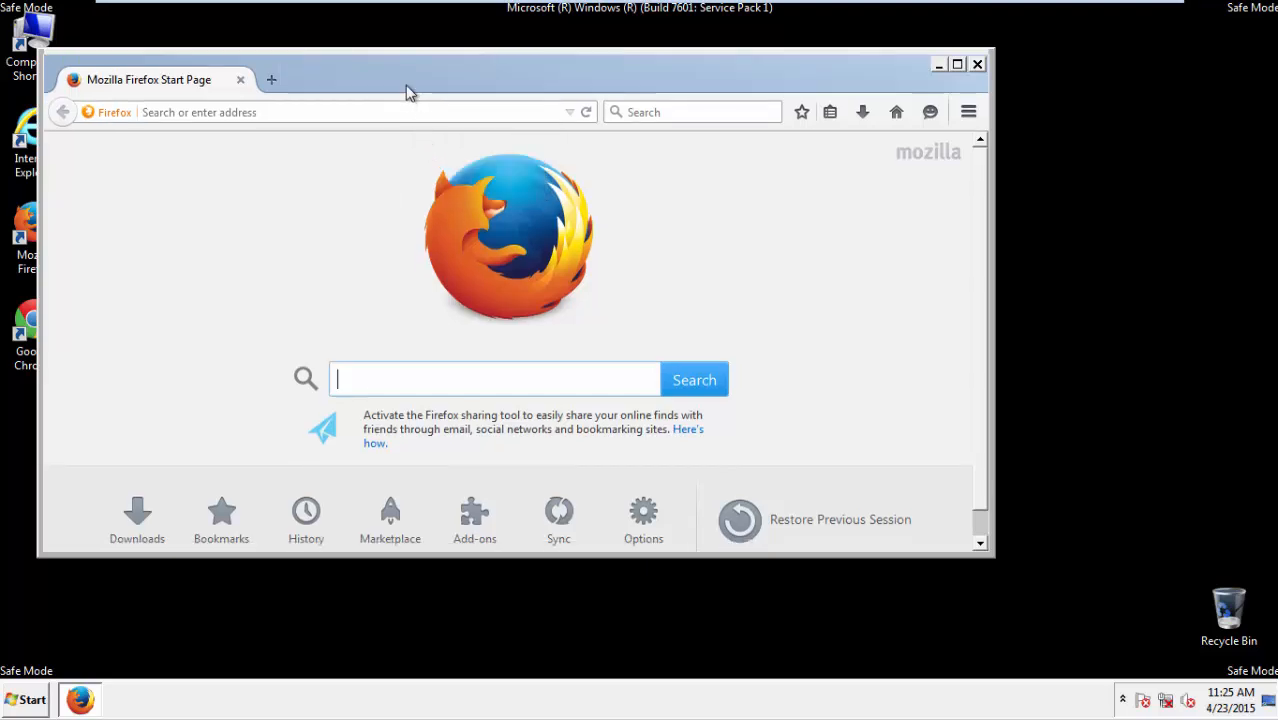
key("alt")
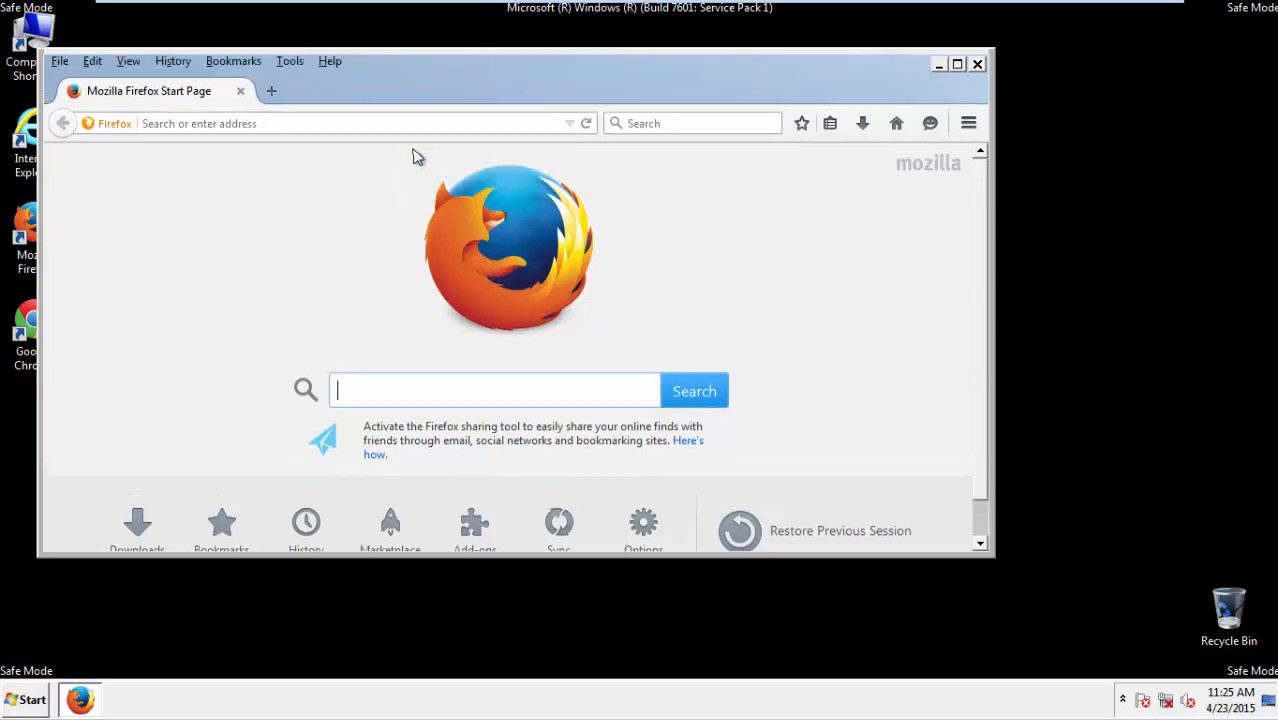
left_click(173, 61)
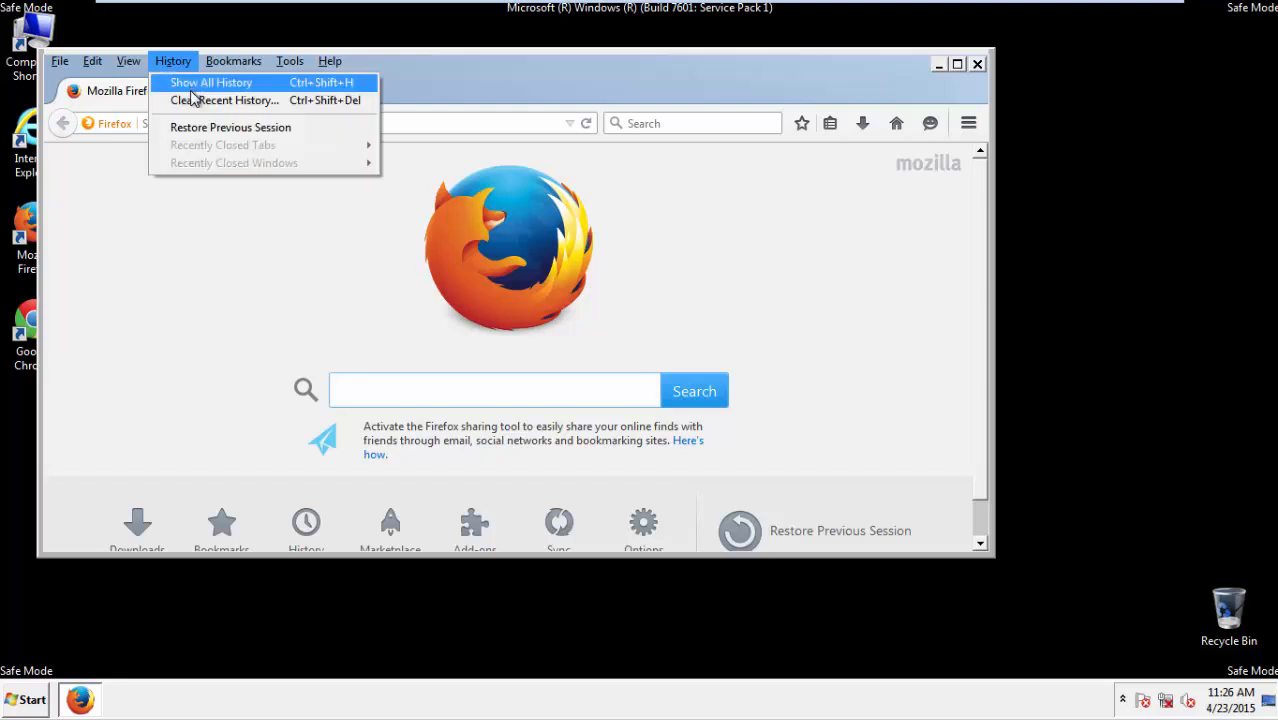
left_click(224, 100)
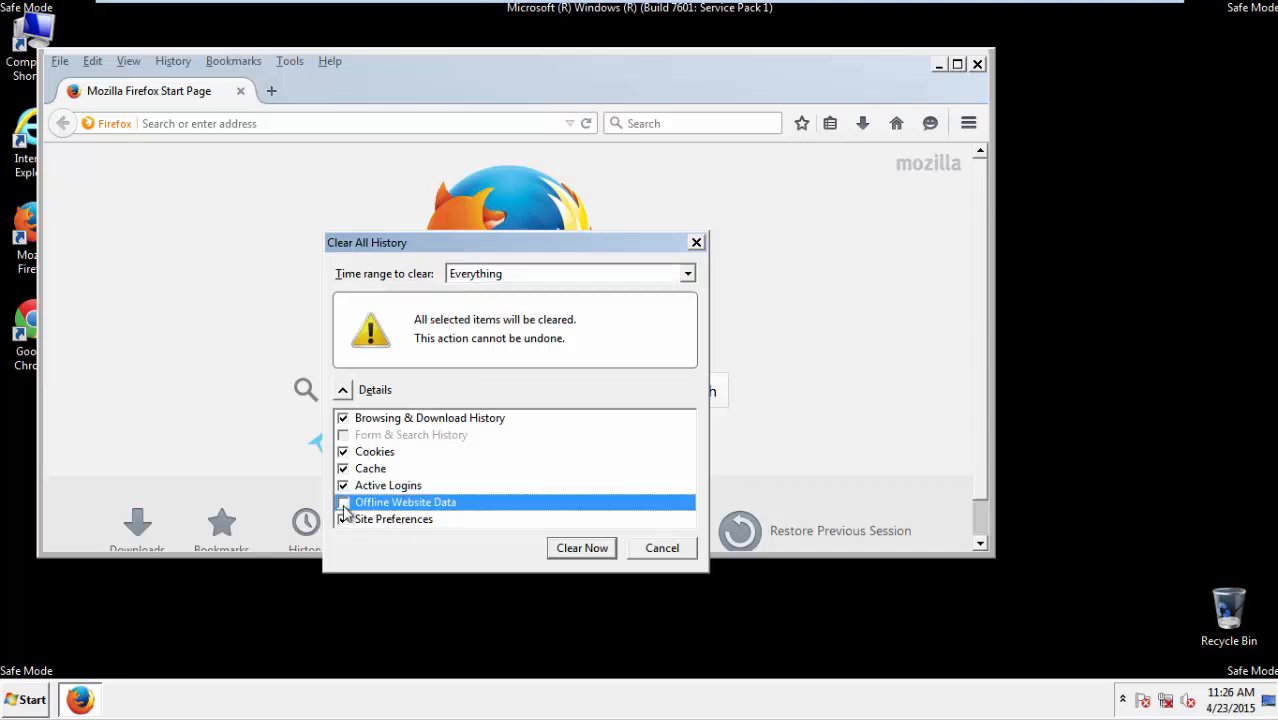
left_click(343, 519)
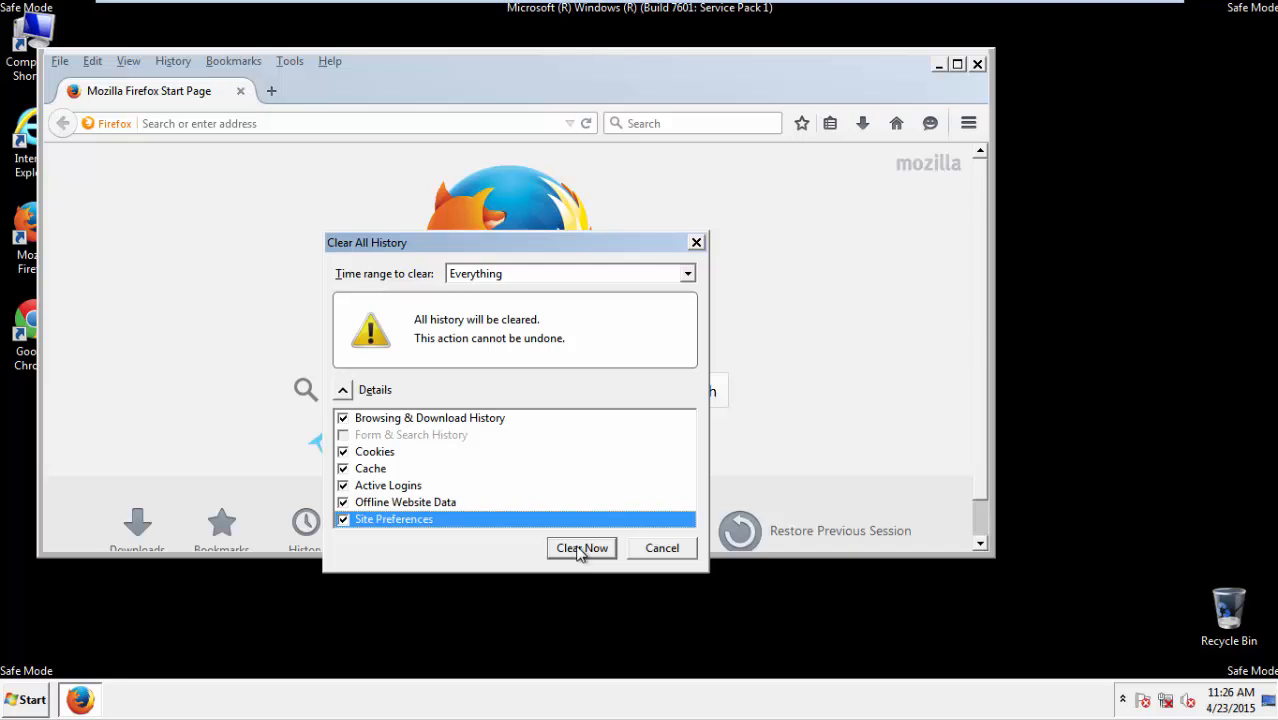
left_click(581, 548)
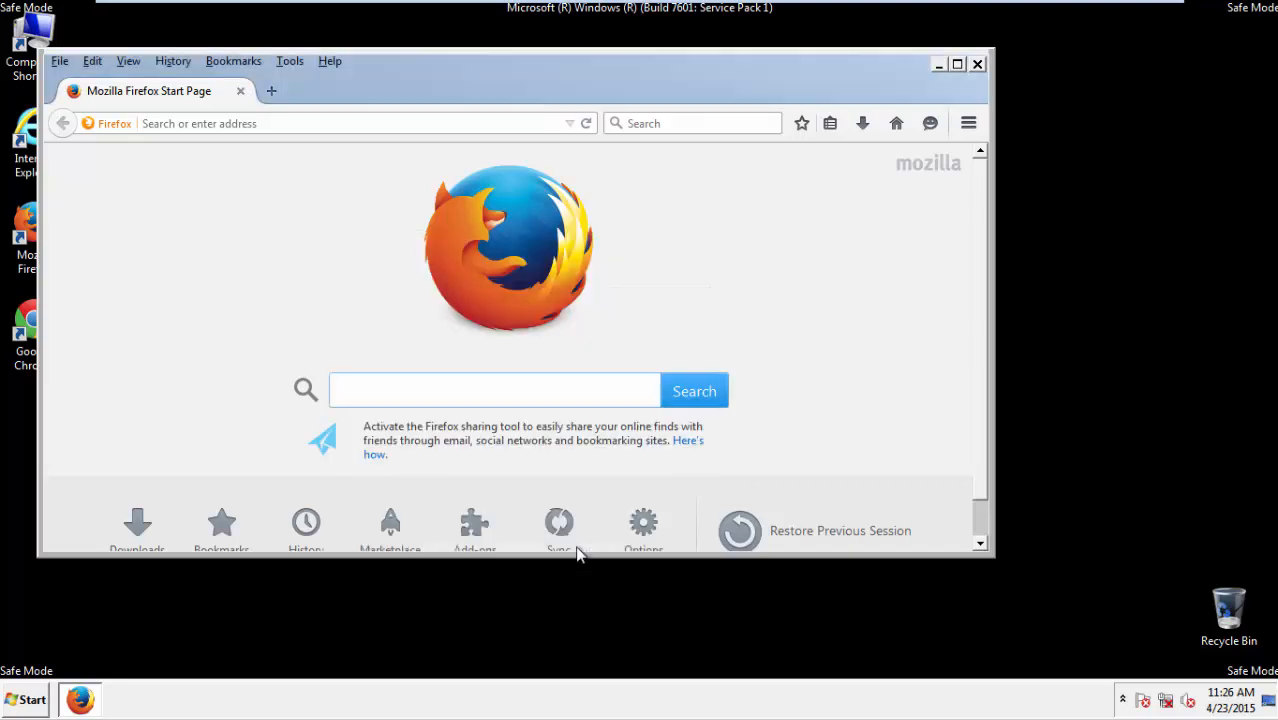
Refresh Firefox from the Troubleshooting Information page, then relaunch it from the desktop shortcut.
left_click(329, 61)
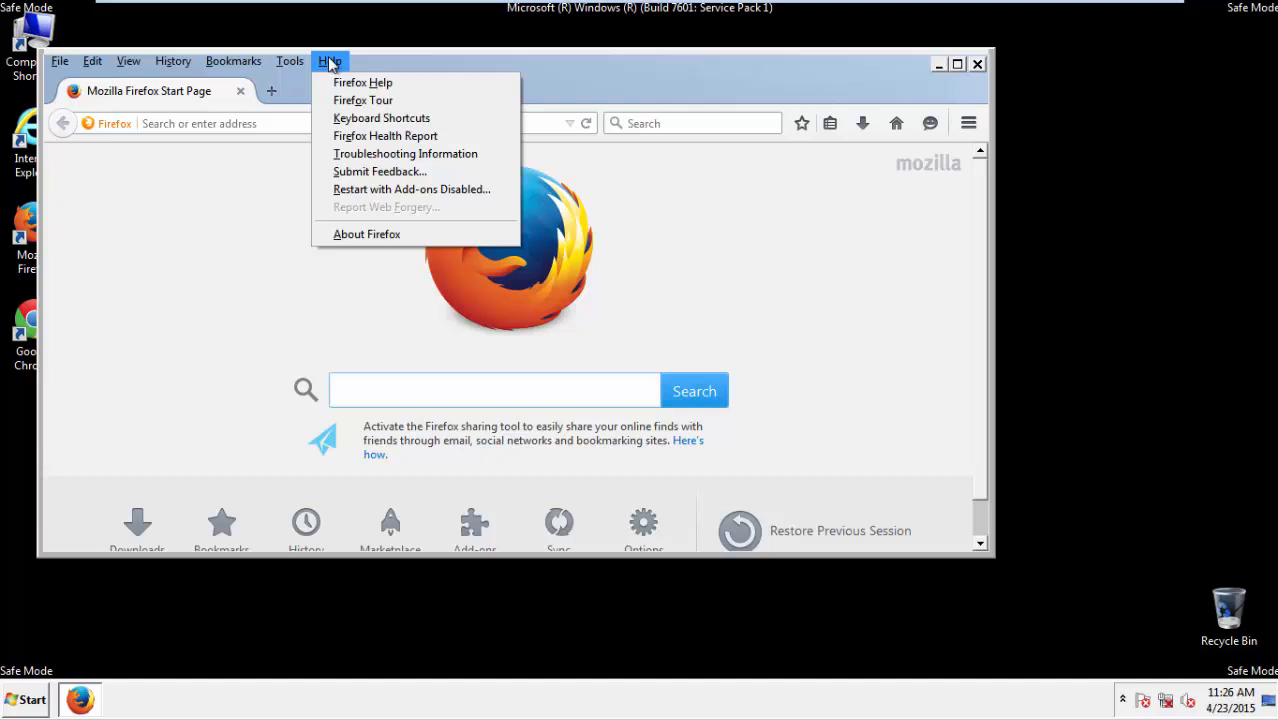
left_click(405, 153)
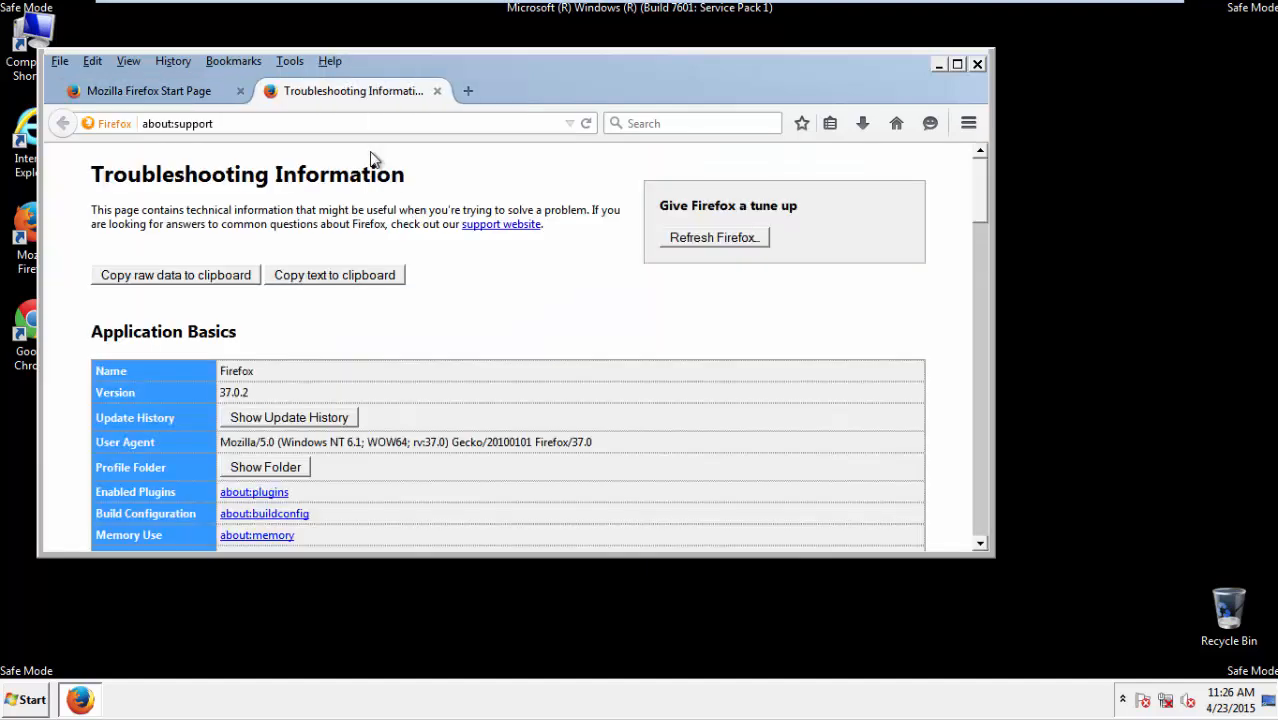
left_click(712, 237)
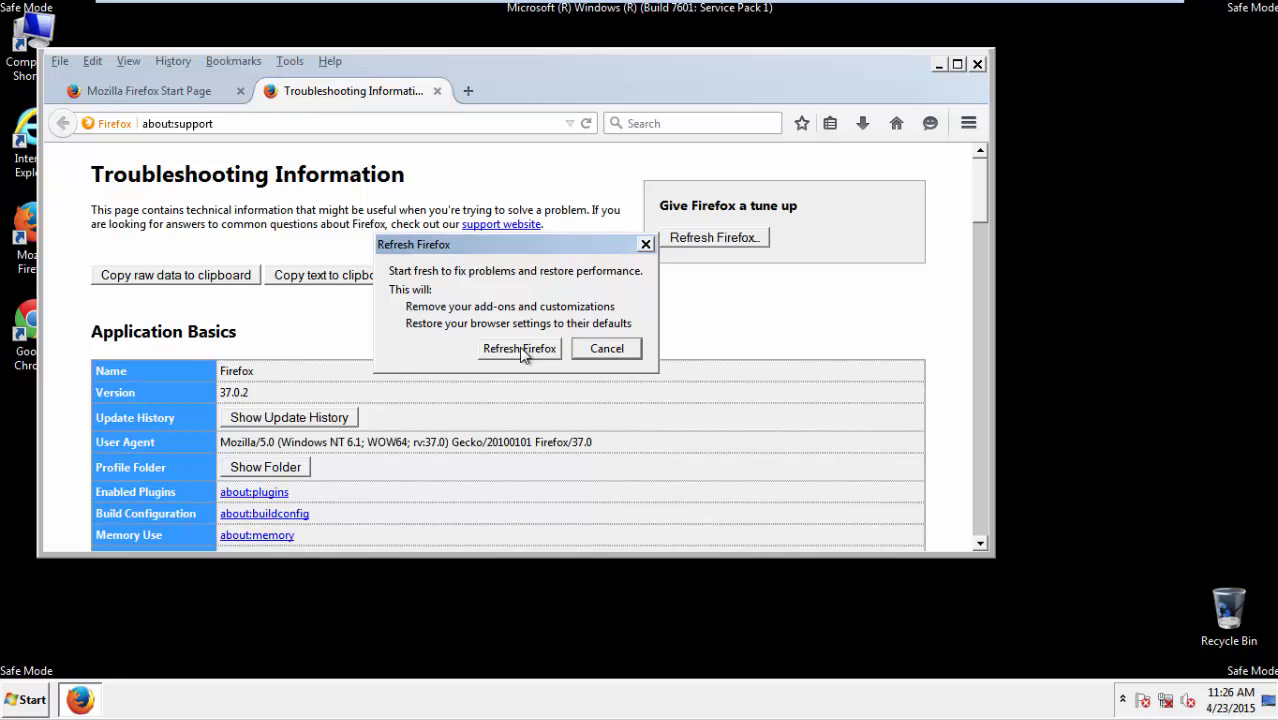
left_click(519, 348)
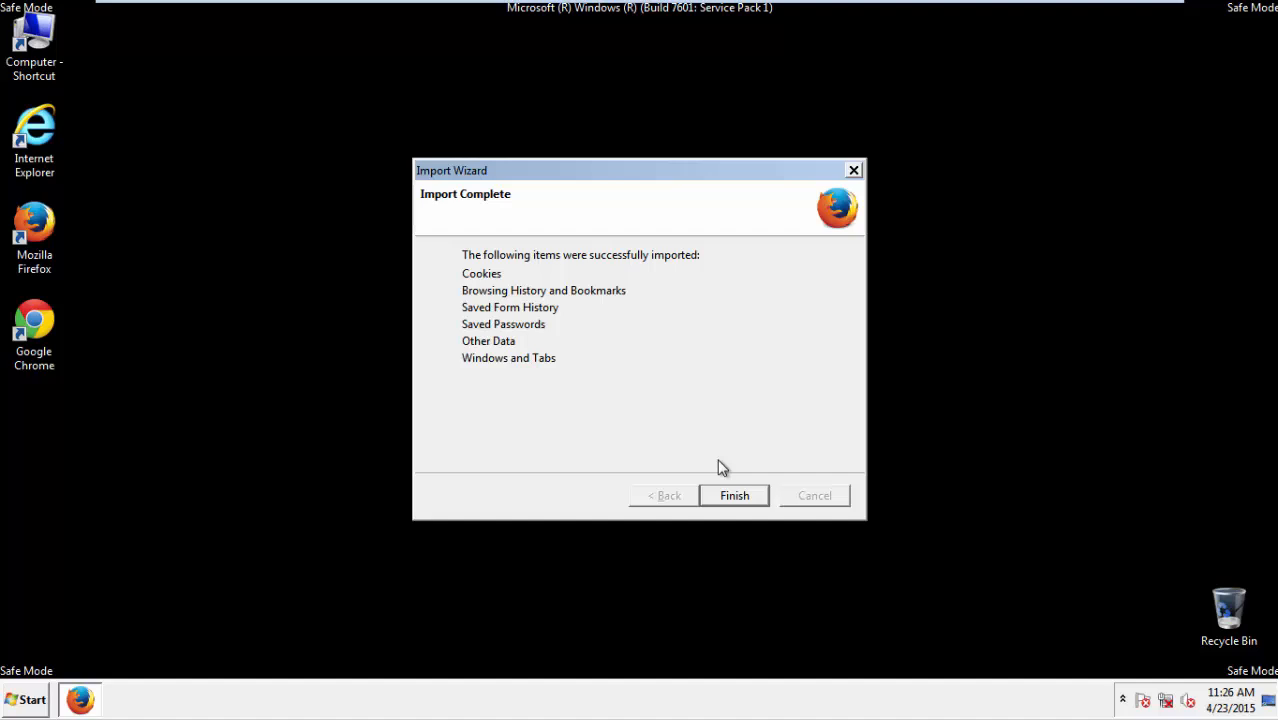
left_click(734, 495)
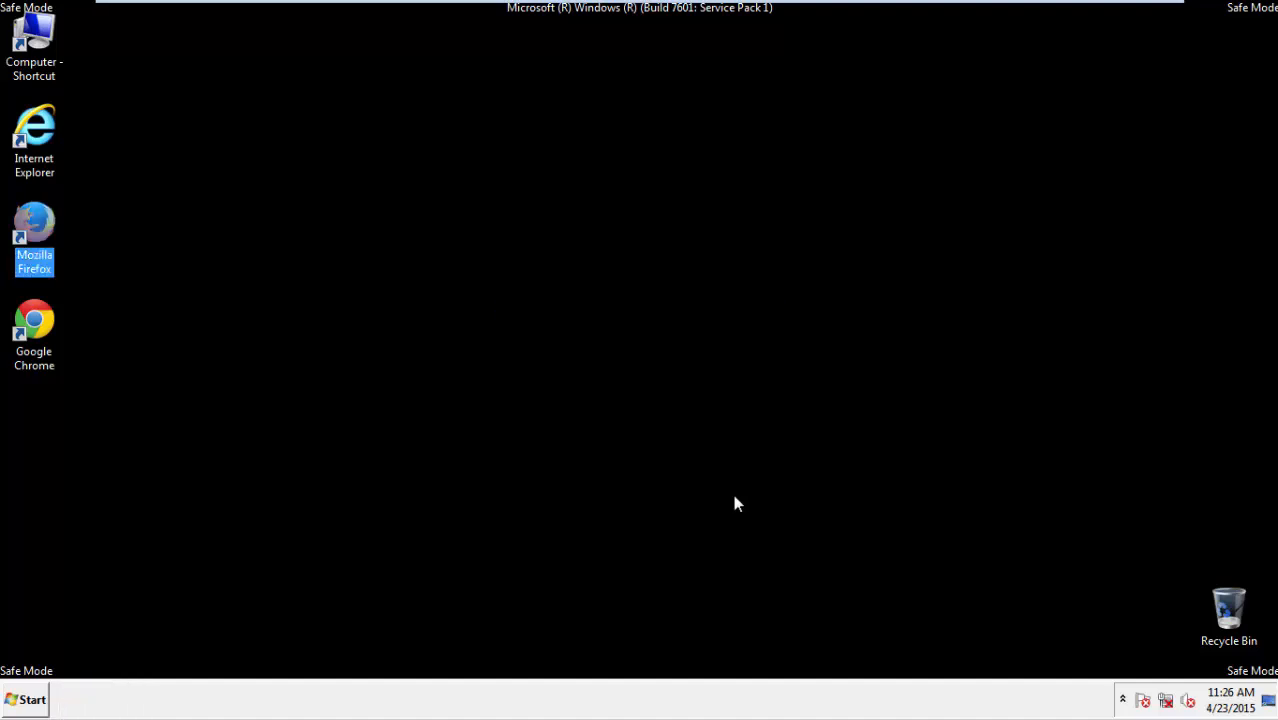
double_click(34, 222)
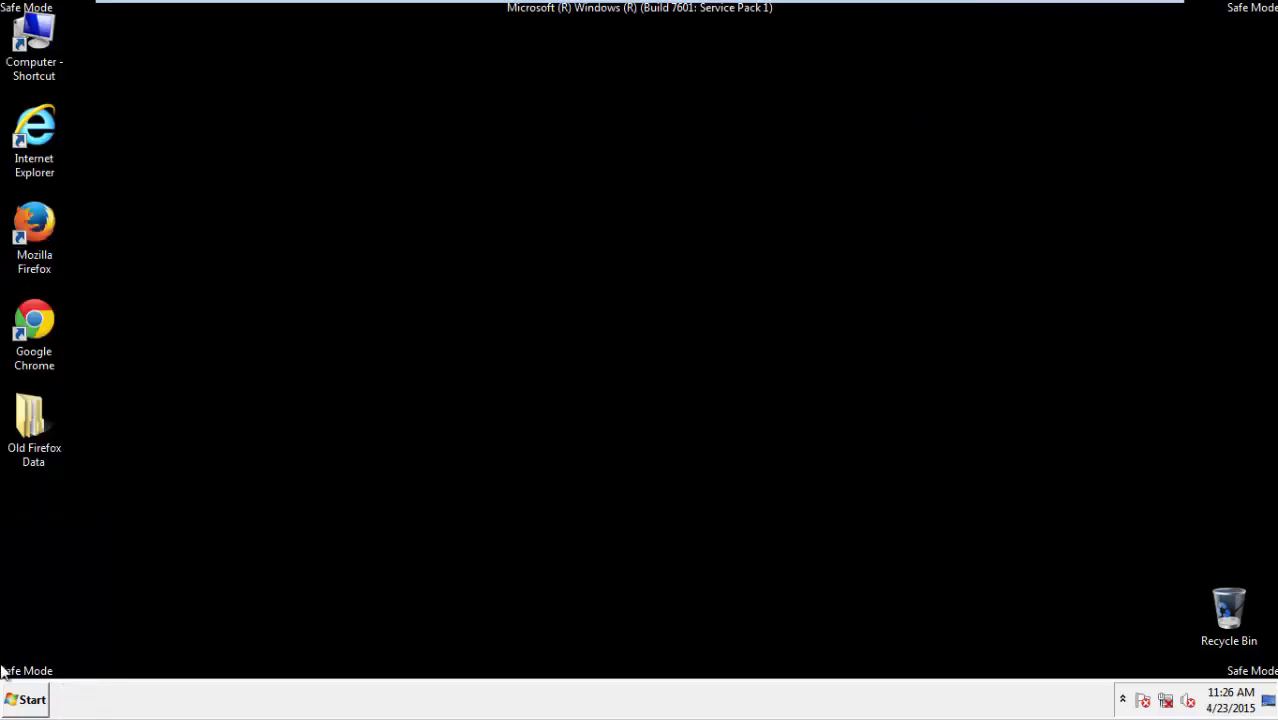
Launch Chrome, dismiss the default-browser bar, and open History from Settings.
double_click(34, 330)
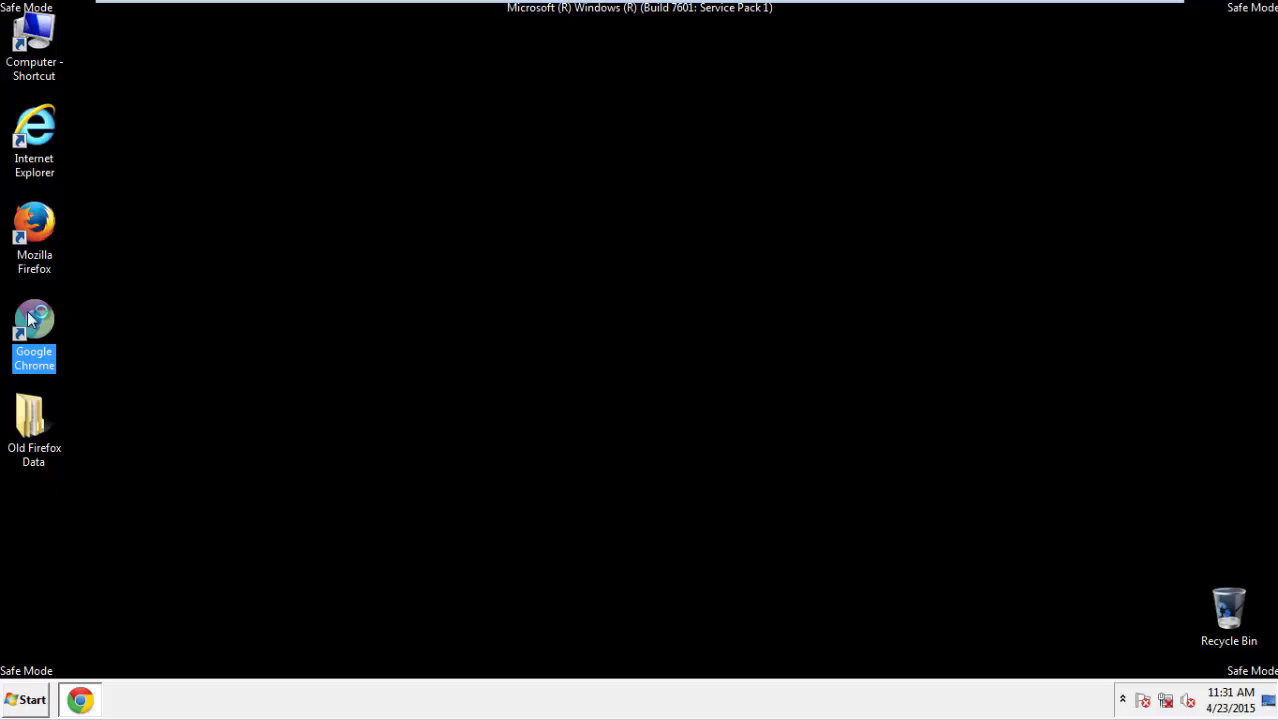
double_click(34, 330)
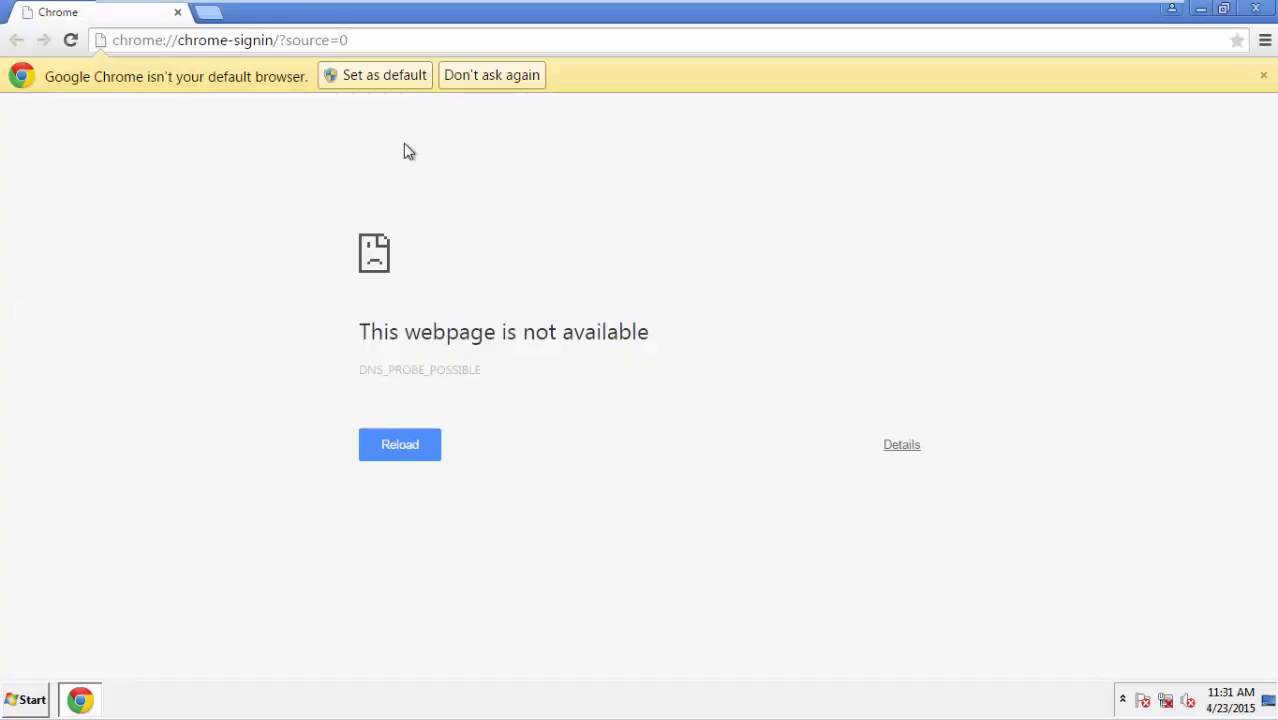
left_click(1263, 75)
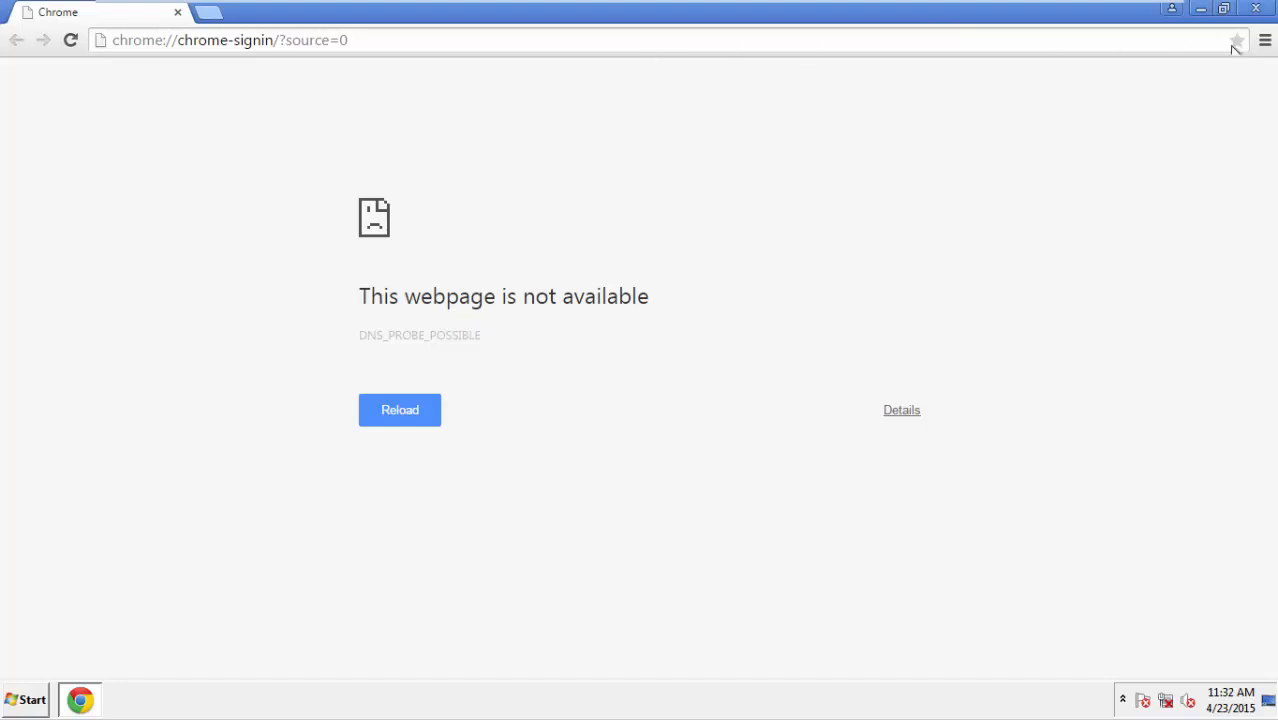
left_click(1265, 40)
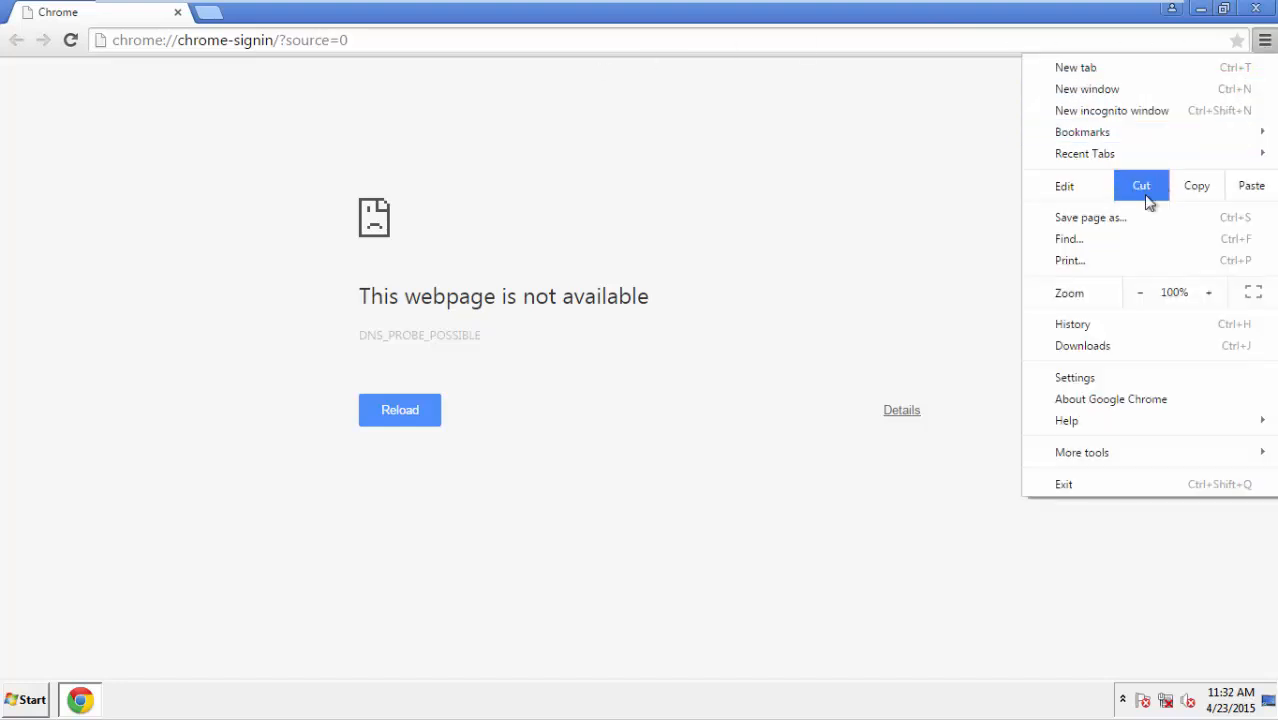
left_click(1075, 377)
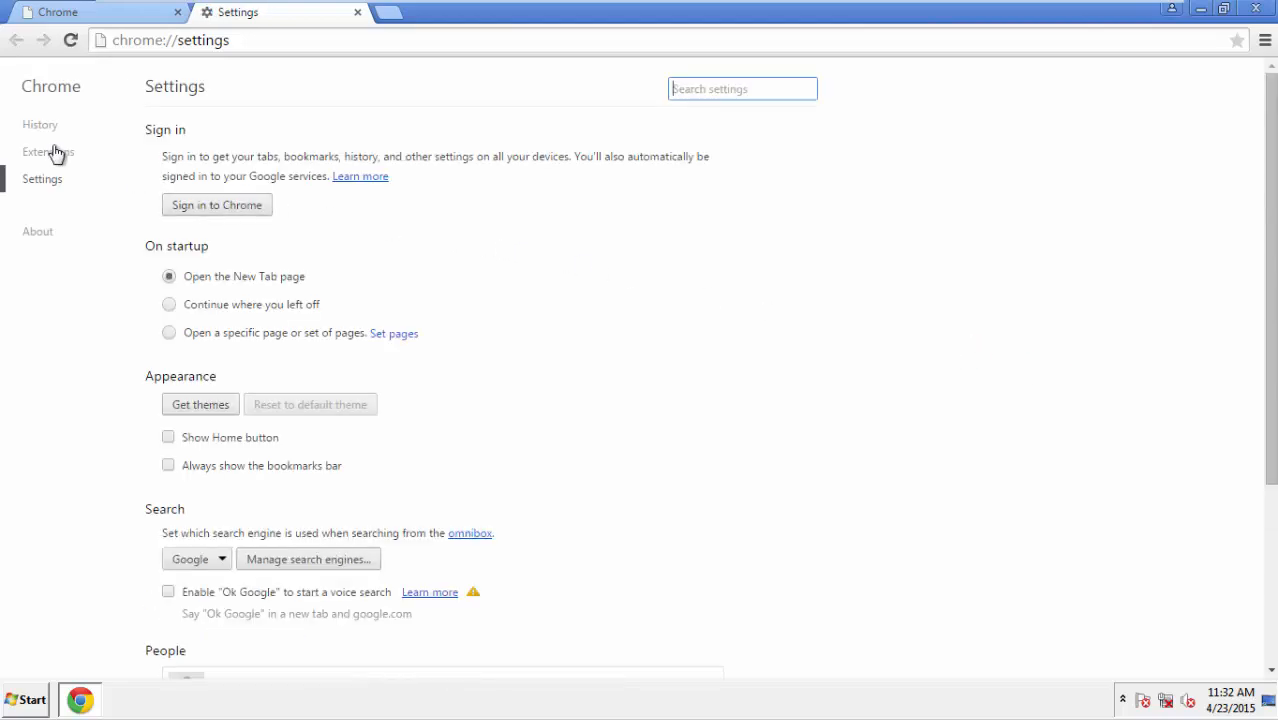
left_click(40, 124)
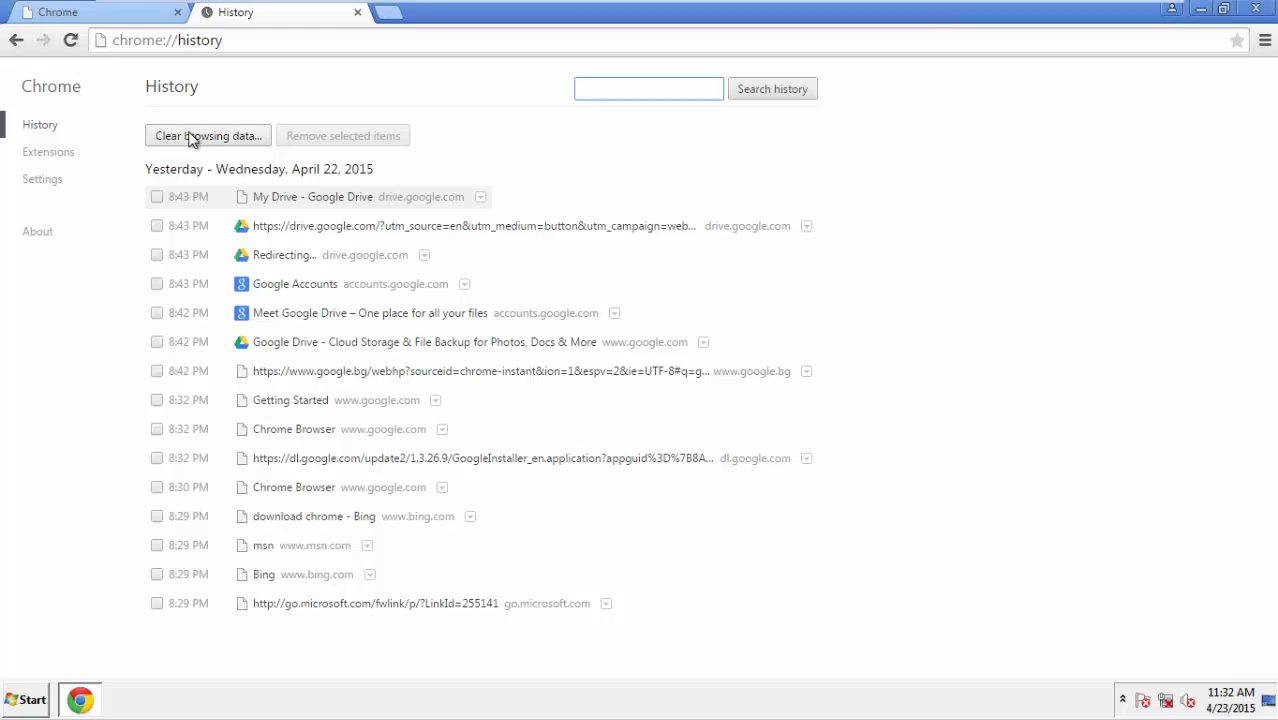
Clear data from 'the beginning of time', adding Autofill, Hosted app data and Content licenses.
left_click(207, 135)
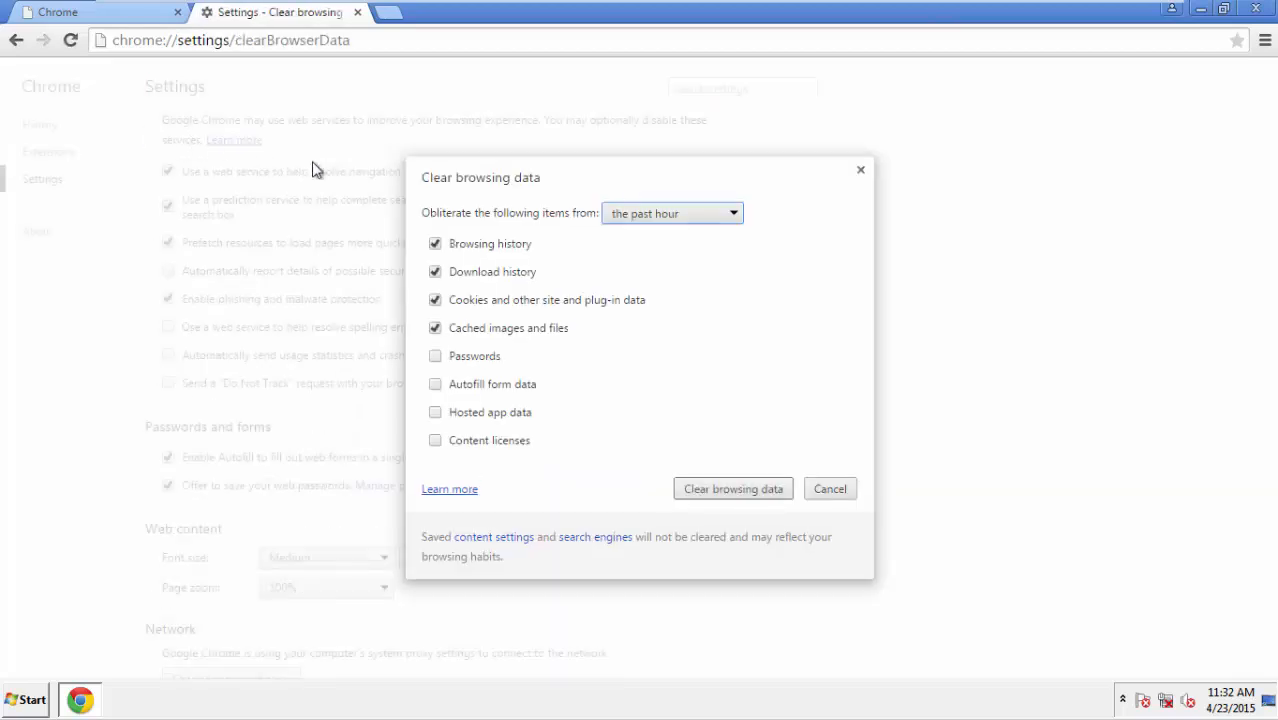
left_click(672, 212)
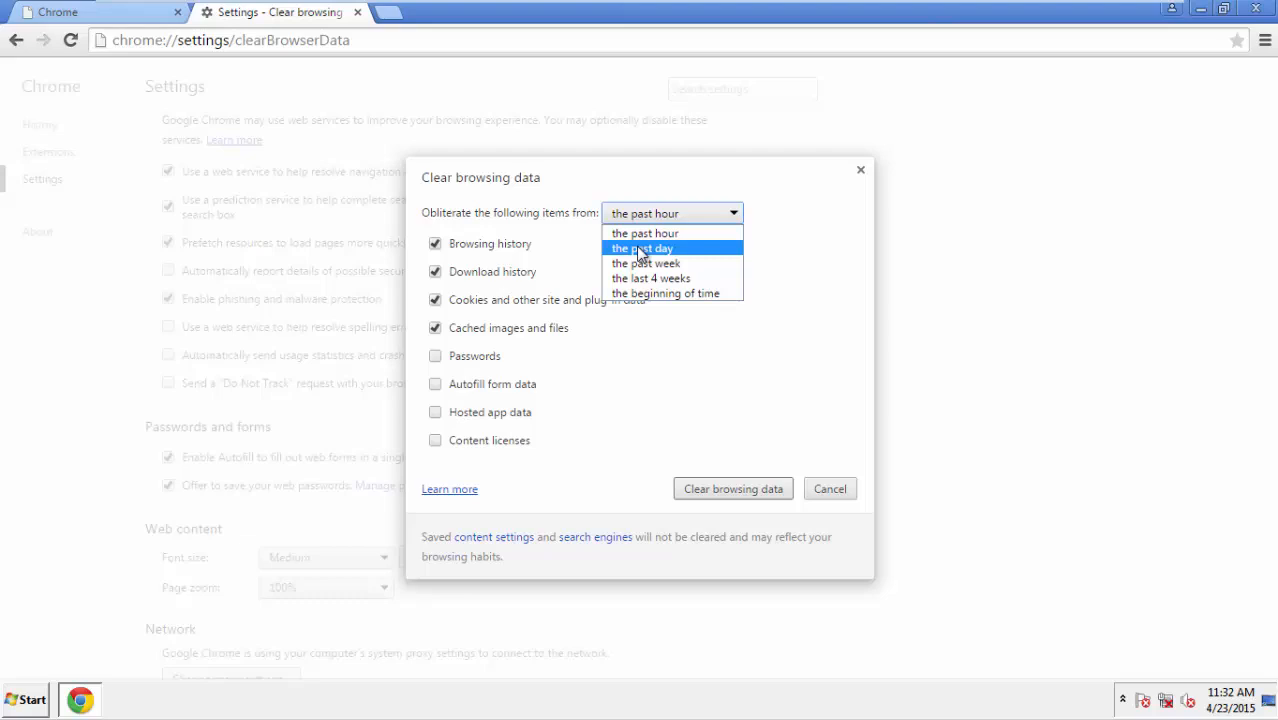
mouse_move(648, 263)
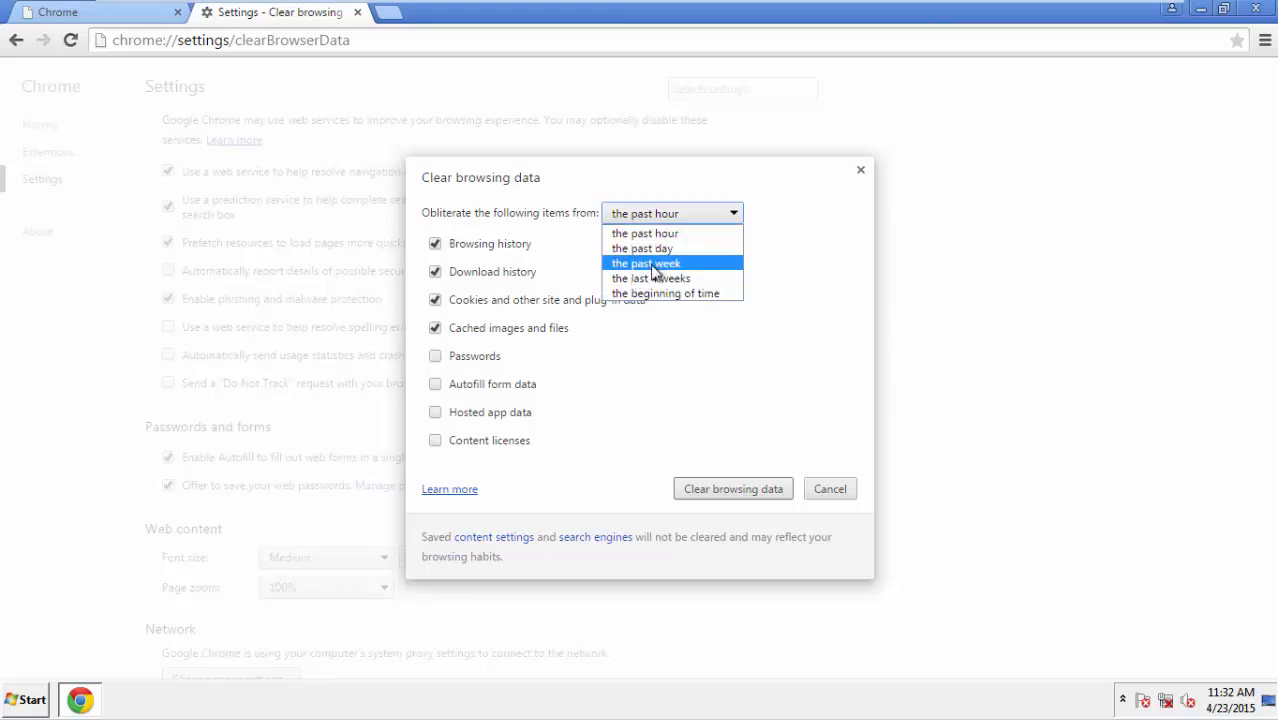
mouse_move(640, 293)
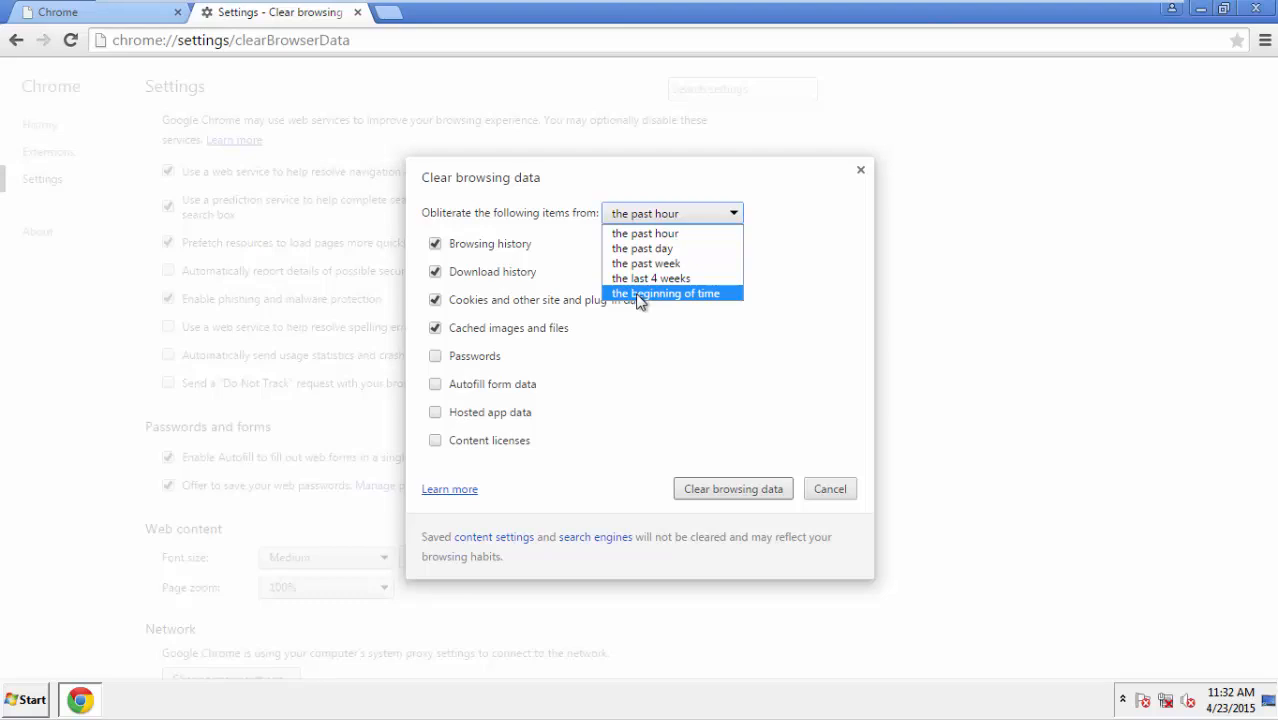
left_click(666, 293)
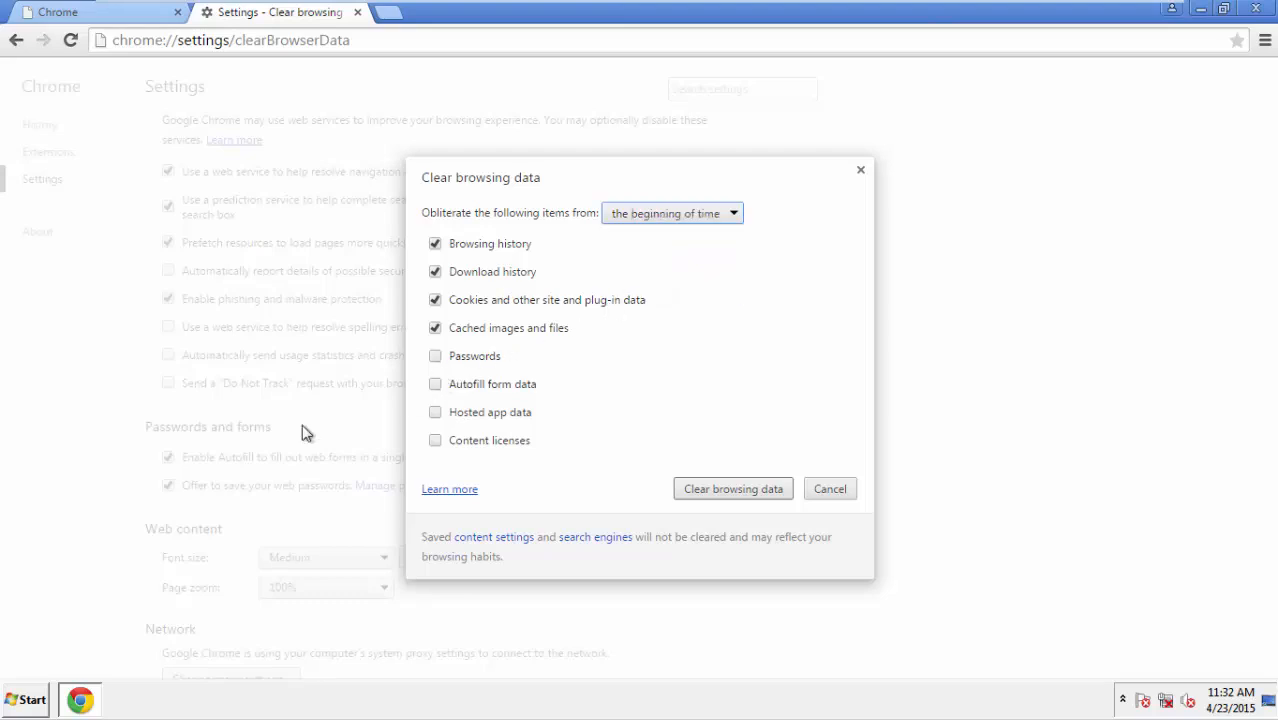
left_click(435, 384)
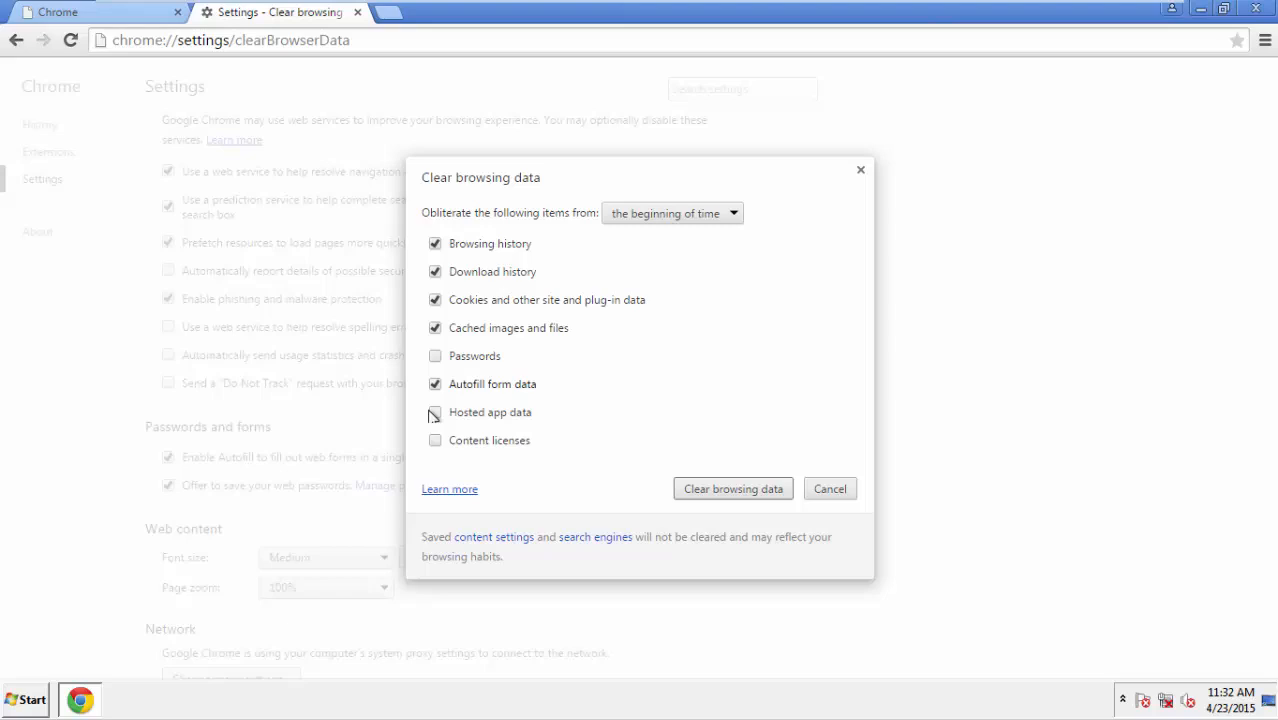
left_click(435, 440)
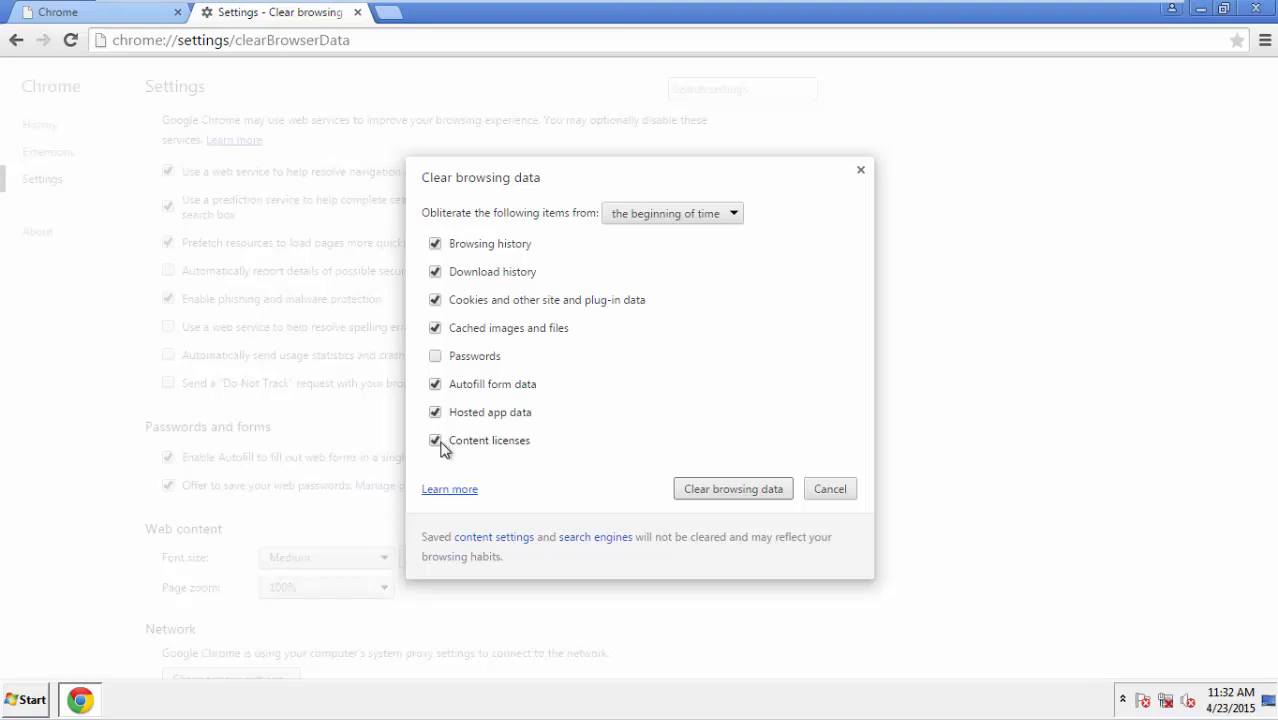
left_click(732, 489)
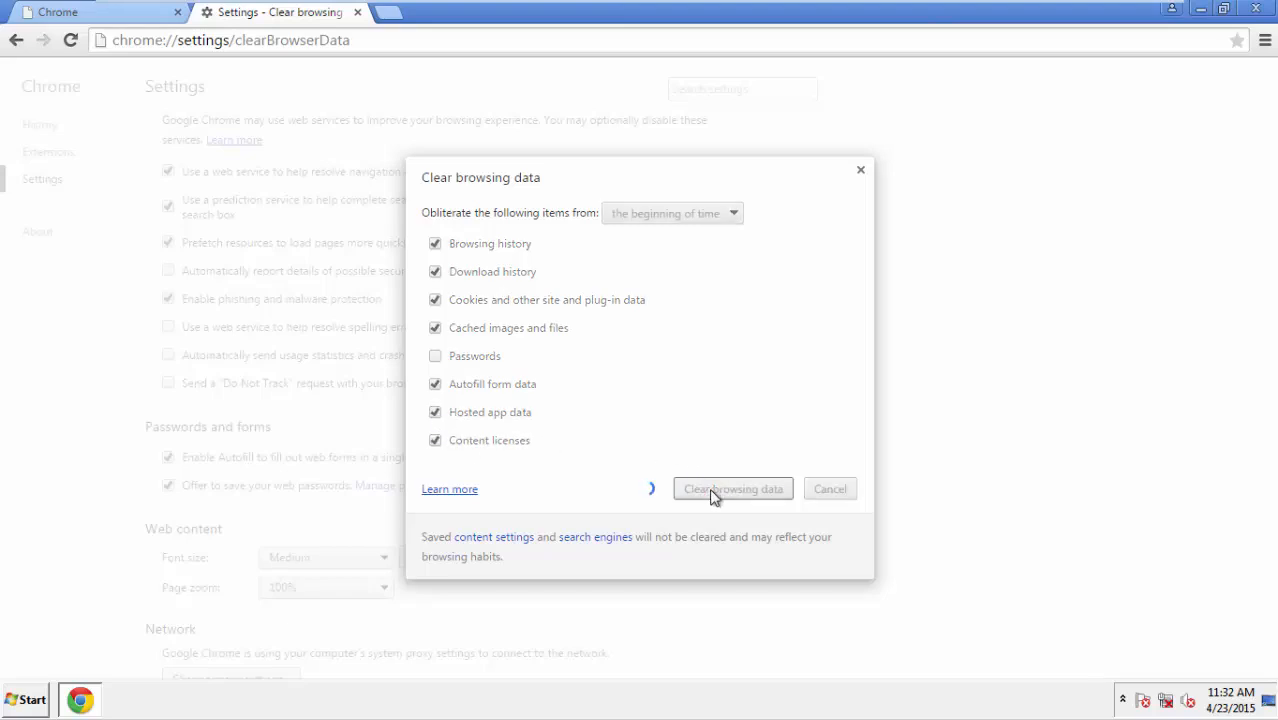
left_click(733, 489)
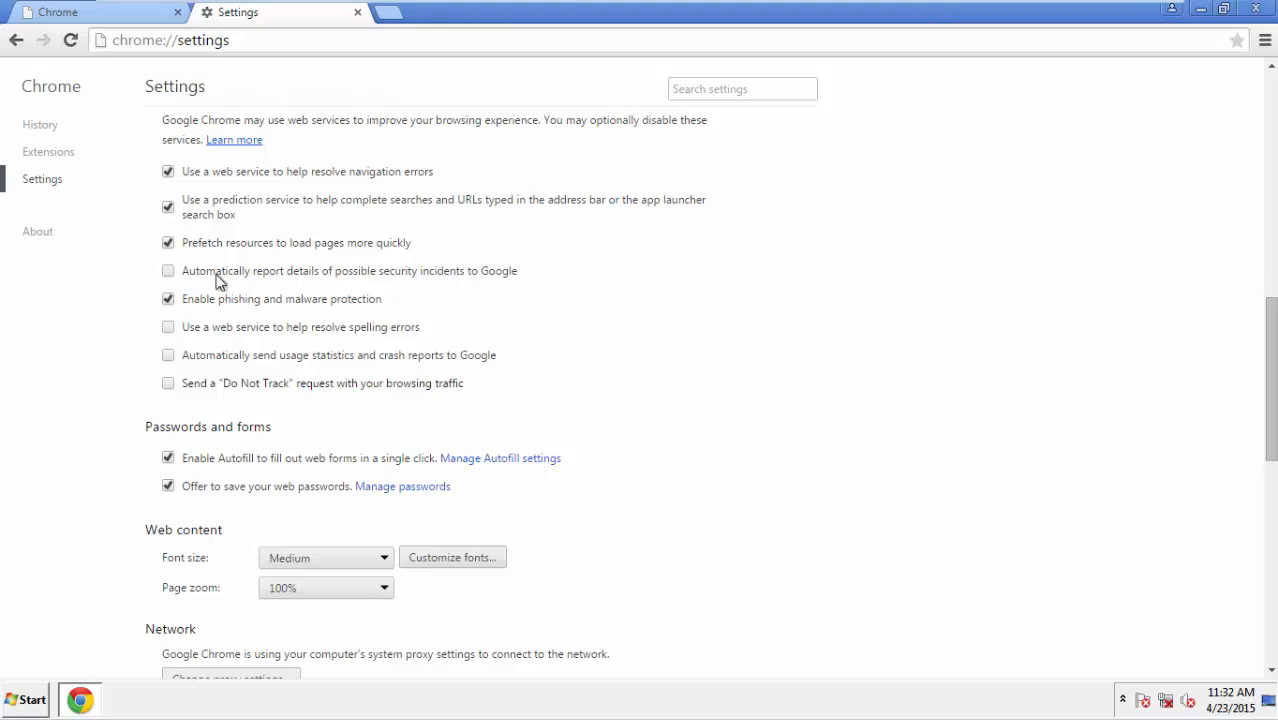
Scroll down Chrome Settings and confirm Reset settings to restore the defaults.
scroll("down", 3)
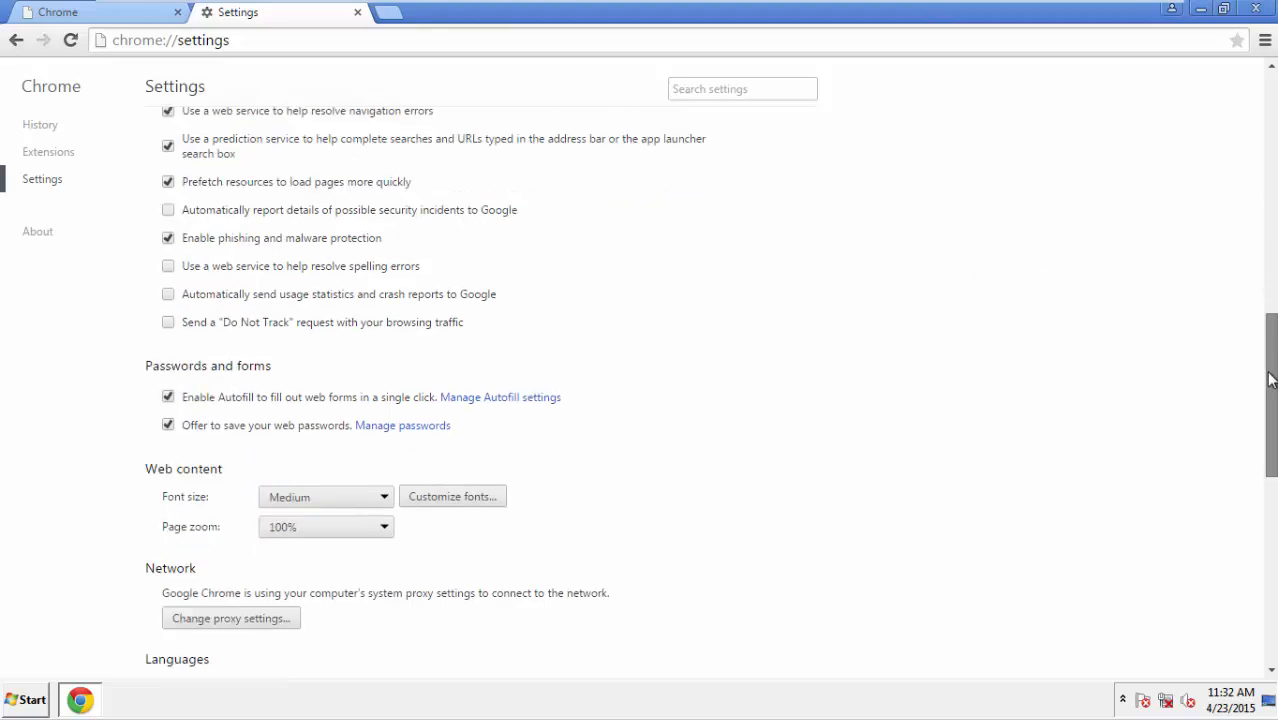
scroll("down", 3)
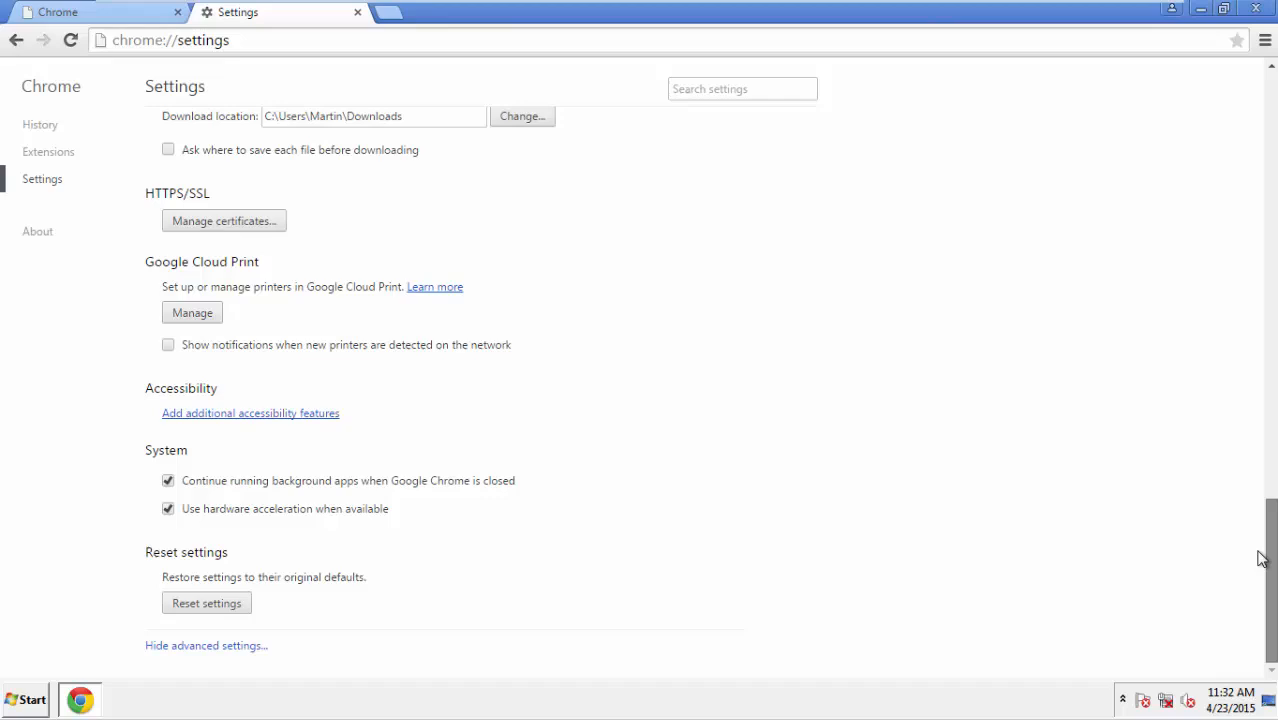
left_click(206, 603)
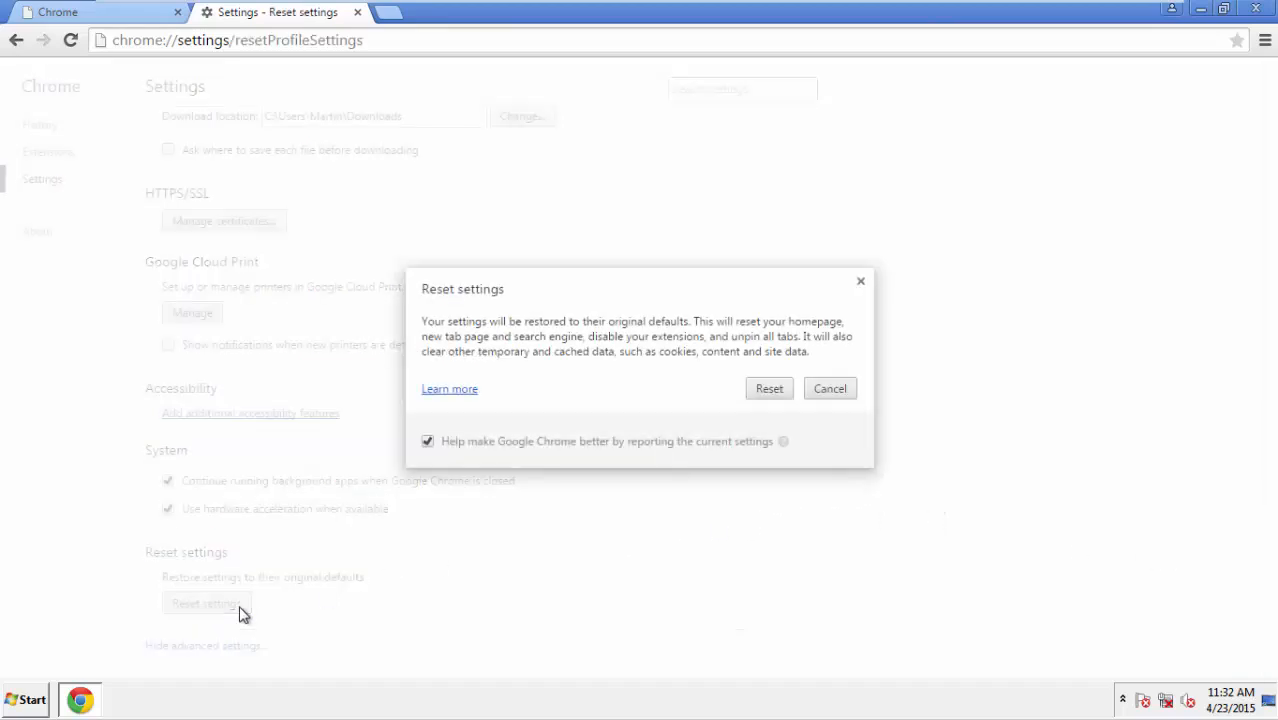
mouse_move(769, 388)
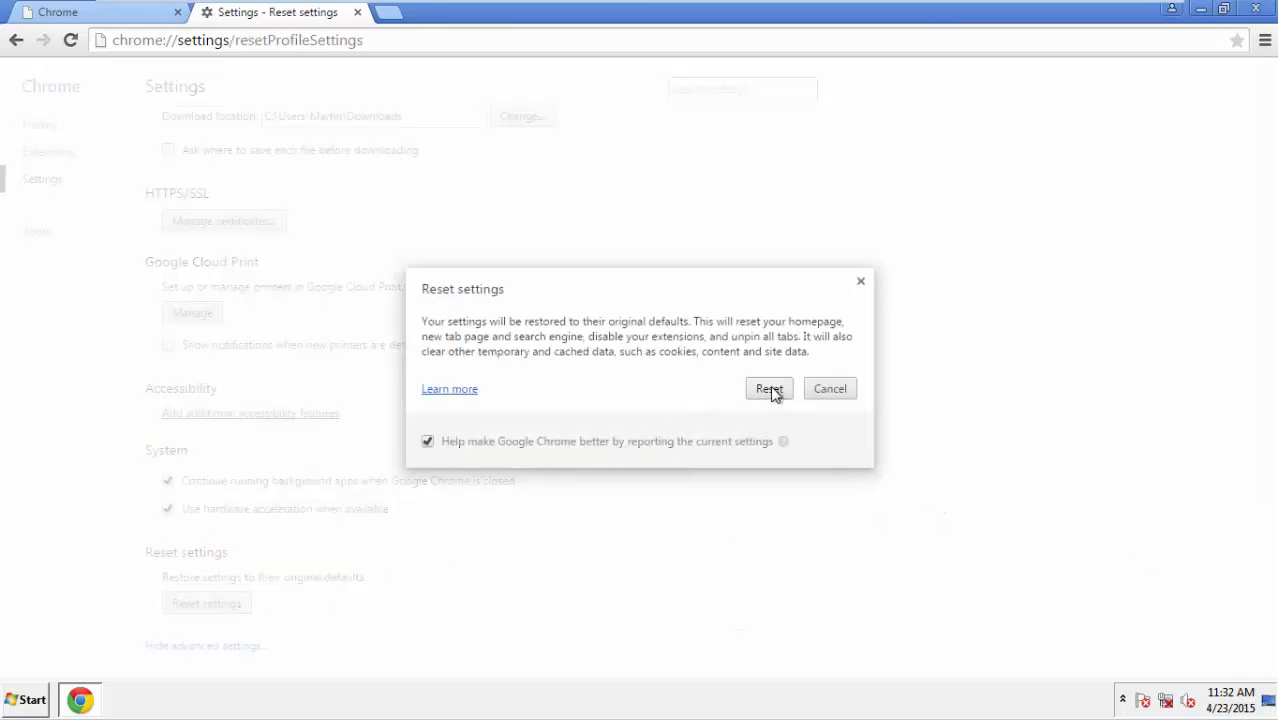
left_click(768, 388)
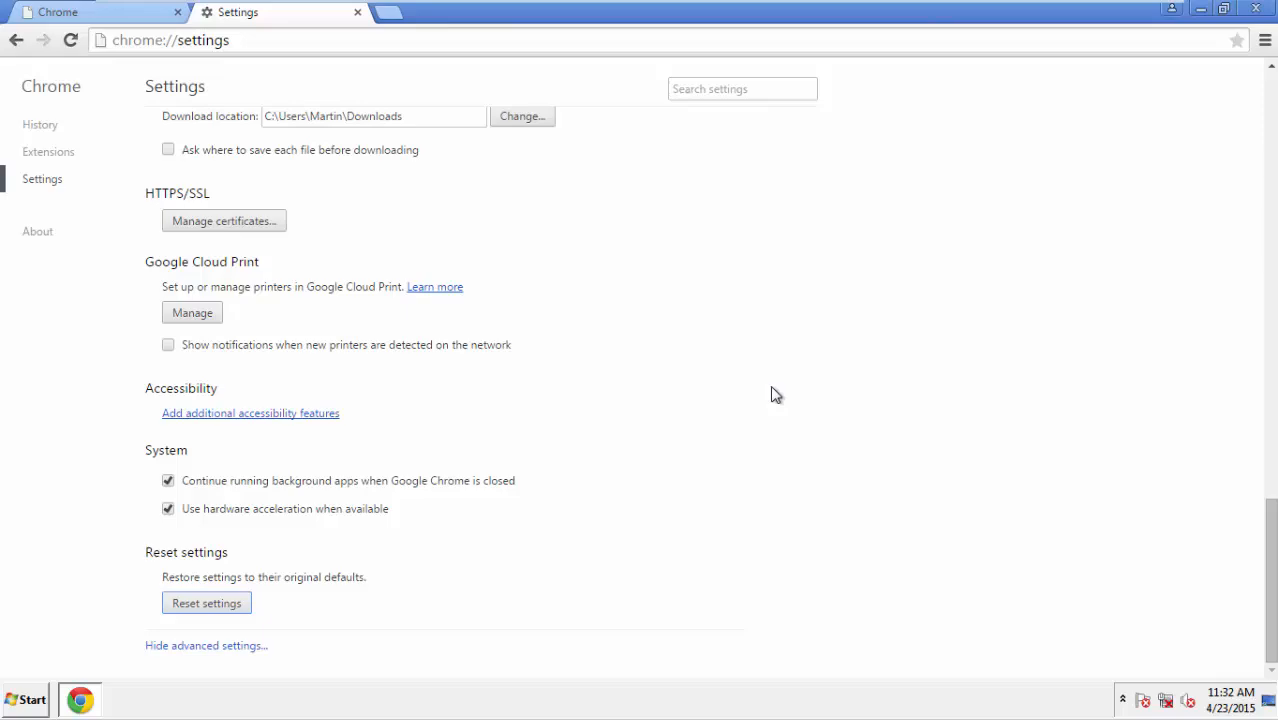